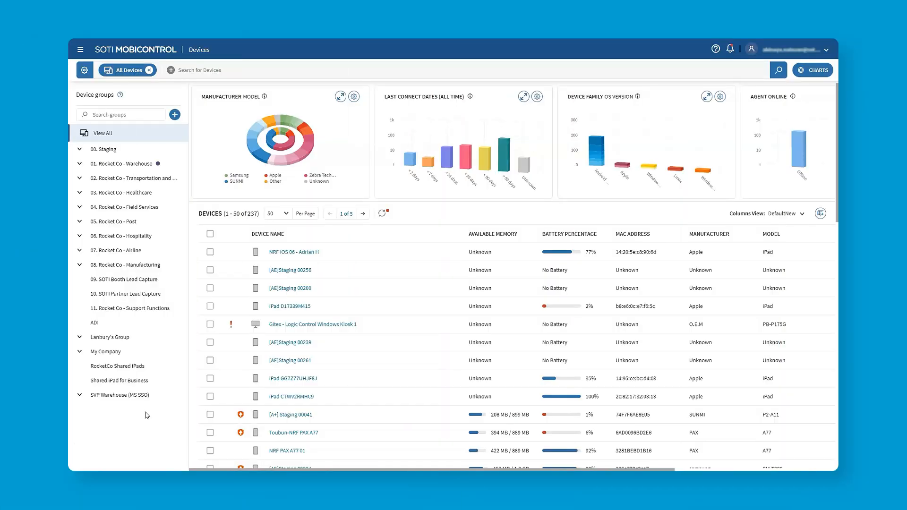
Go to the Packages list from the main menu and start adding a new package.
{"action": "left_click", "coordinate": [80, 49]}
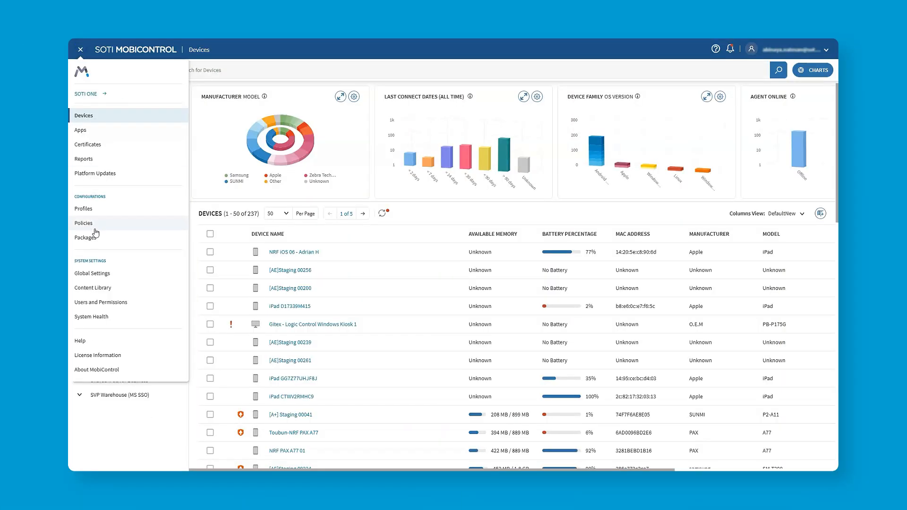
{"action": "left_click", "coordinate": [83, 238]}
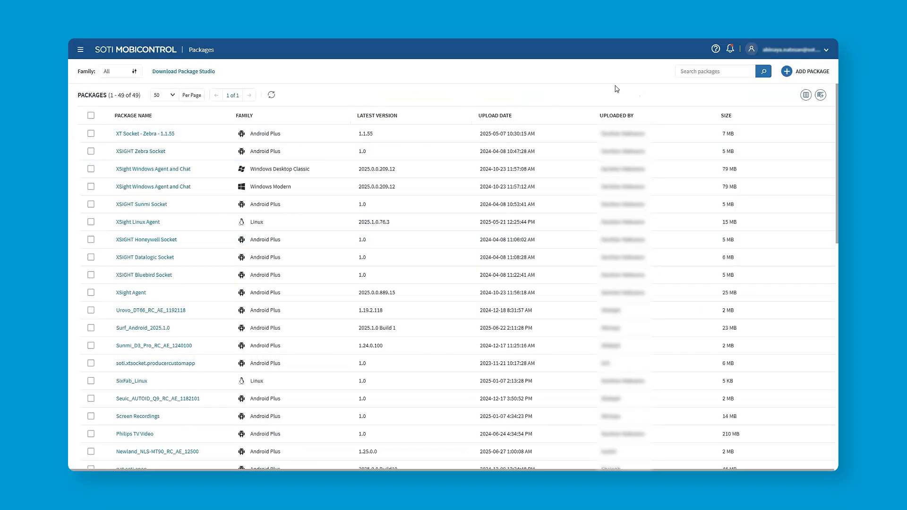
{"action": "mouse_move", "coordinate": [788, 87]}
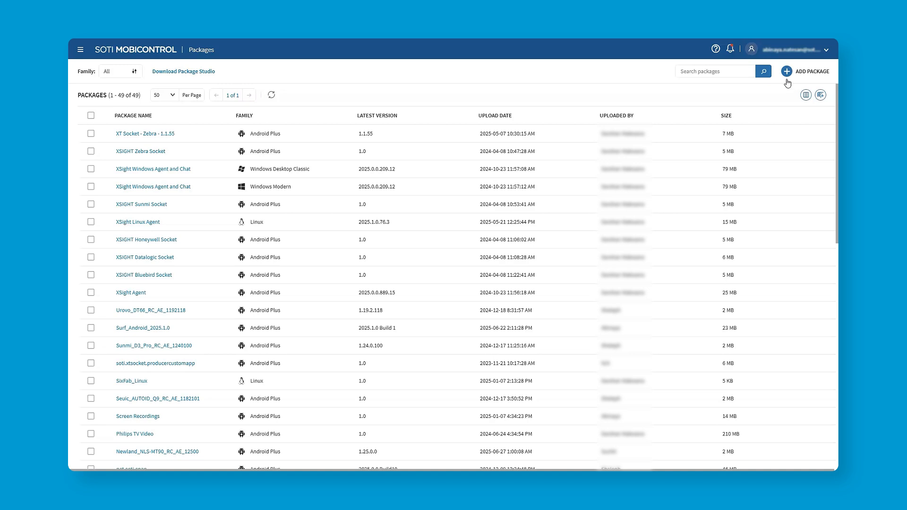
{"action": "left_click", "coordinate": [803, 71]}
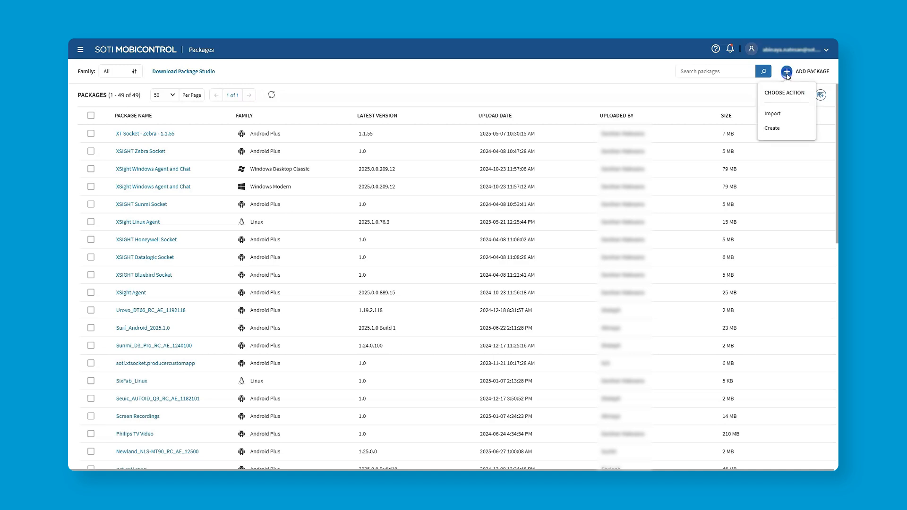
{"action": "mouse_move", "coordinate": [788, 113]}
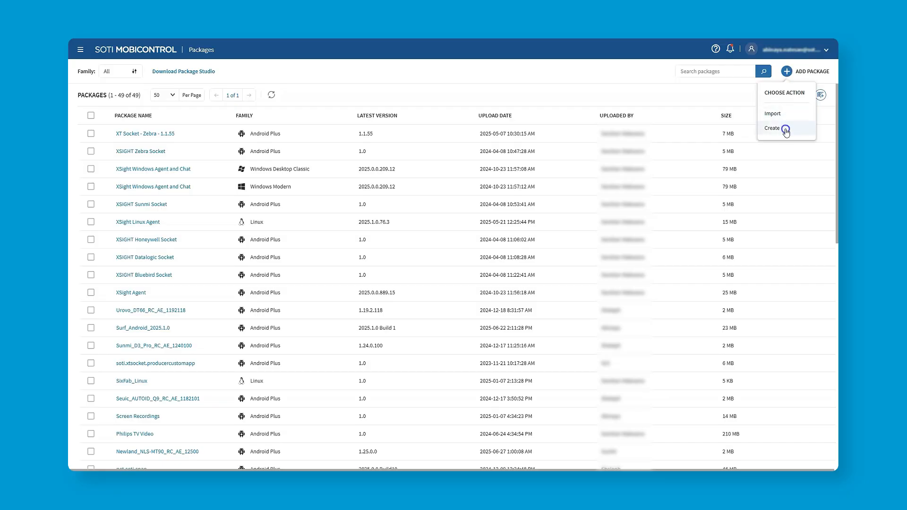
Choose to create a package from scratch, targeting Android devices.
{"action": "left_click", "coordinate": [772, 127]}
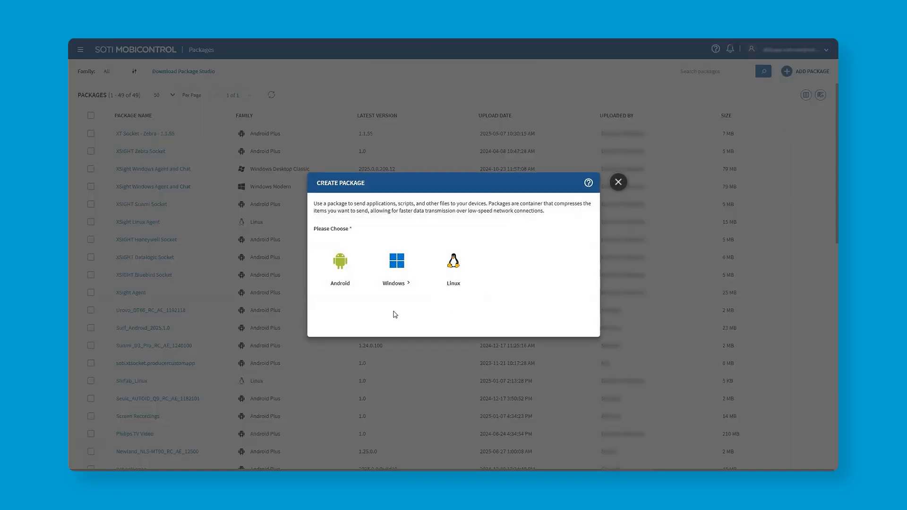
{"action": "left_click", "coordinate": [339, 269]}
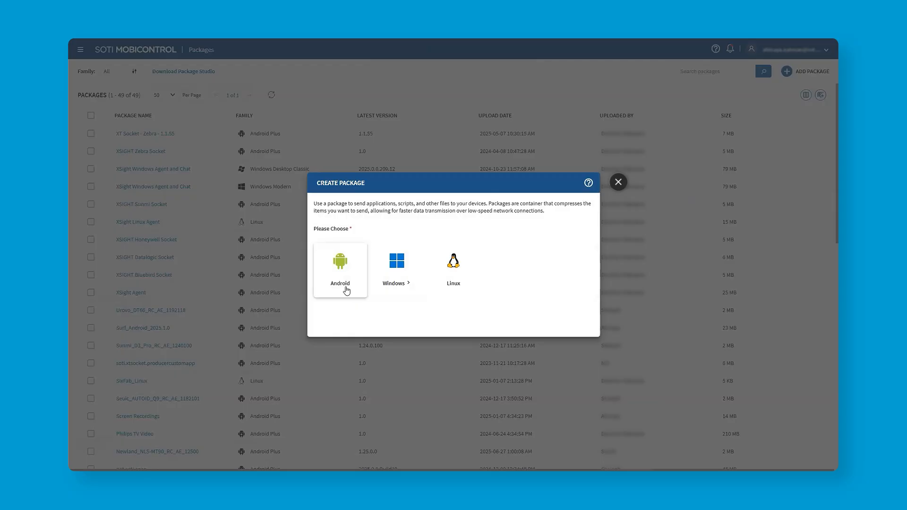
{"action": "mouse_move", "coordinate": [341, 269]}
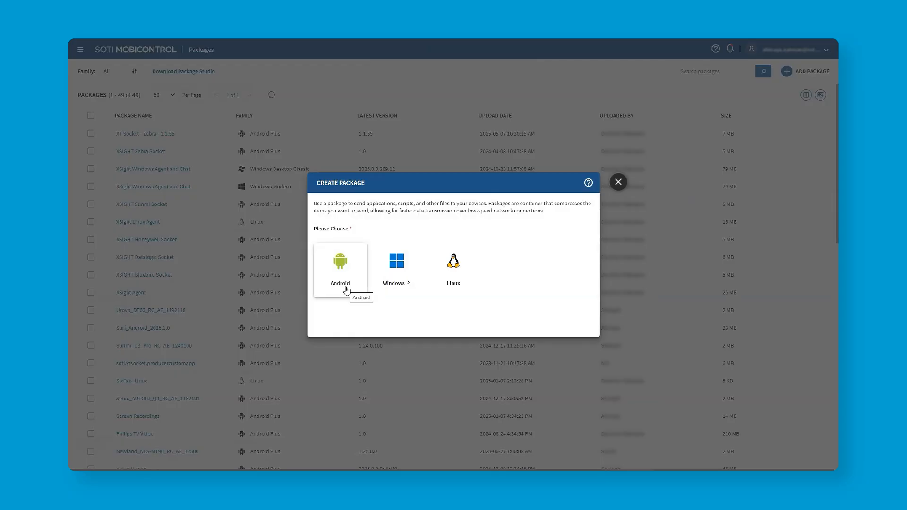
{"action": "left_click", "coordinate": [339, 267]}
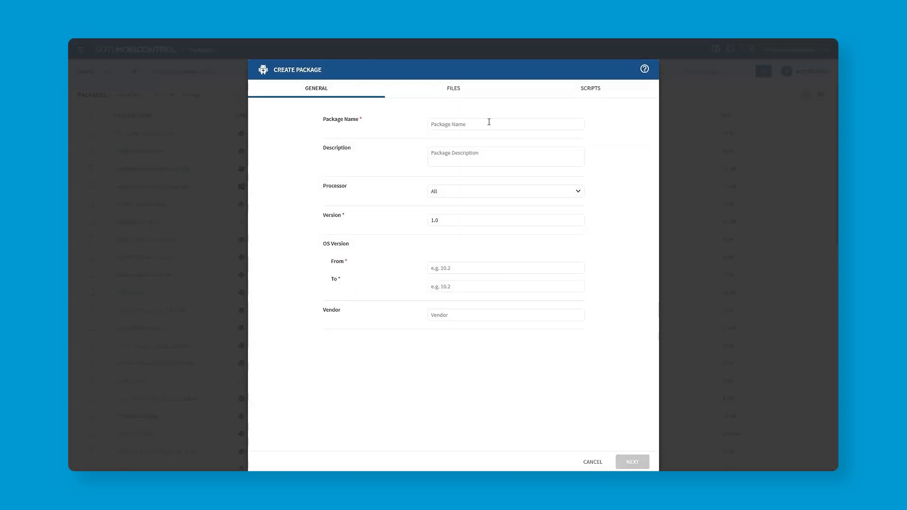
Name the package [AE][Warehouse][Rugged][PKG]-SOTI-Surf.
{"action": "type", "text": "AE][W"}
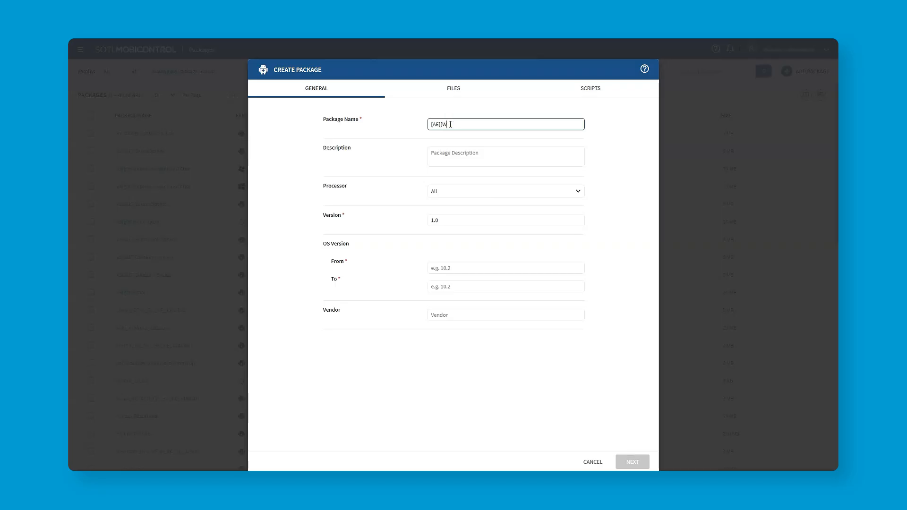
{"action": "type", "text": "arehouse"}
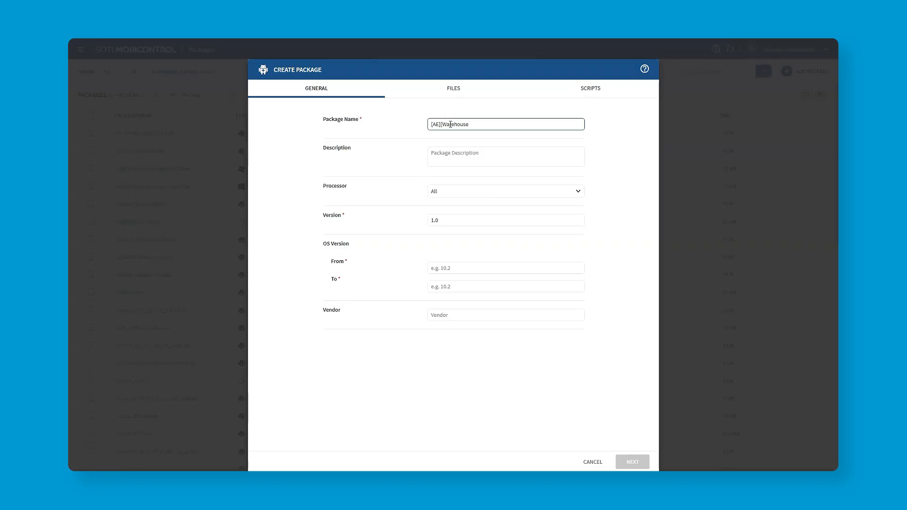
{"action": "type", "text": "]"}
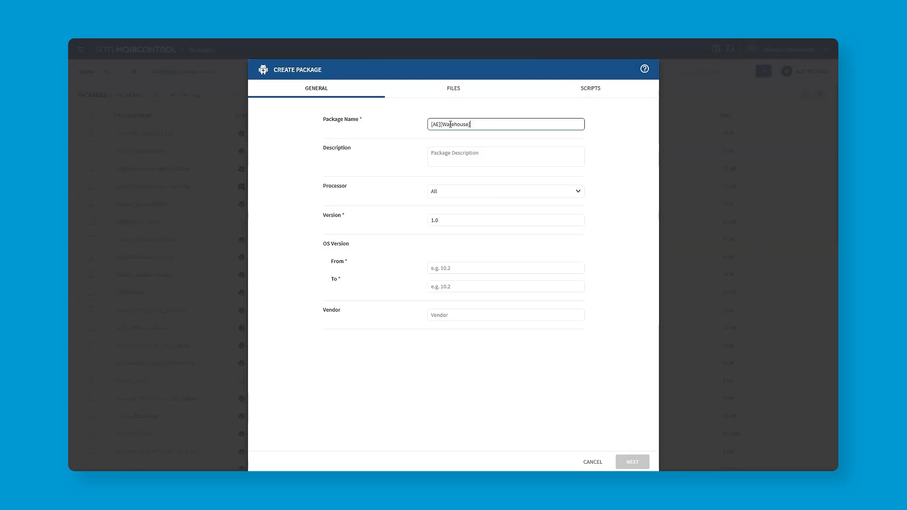
{"action": "type", "text": "[Rugged]"}
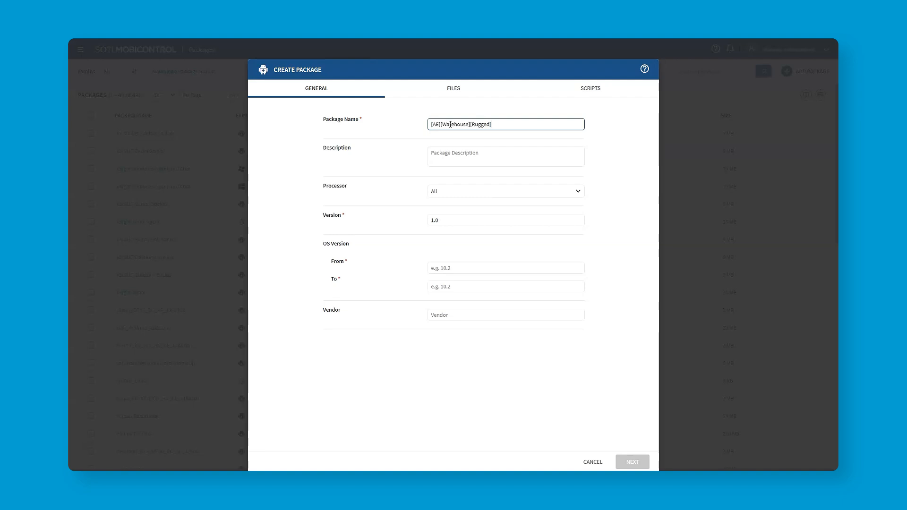
{"action": "type", "text": "[PKG"}
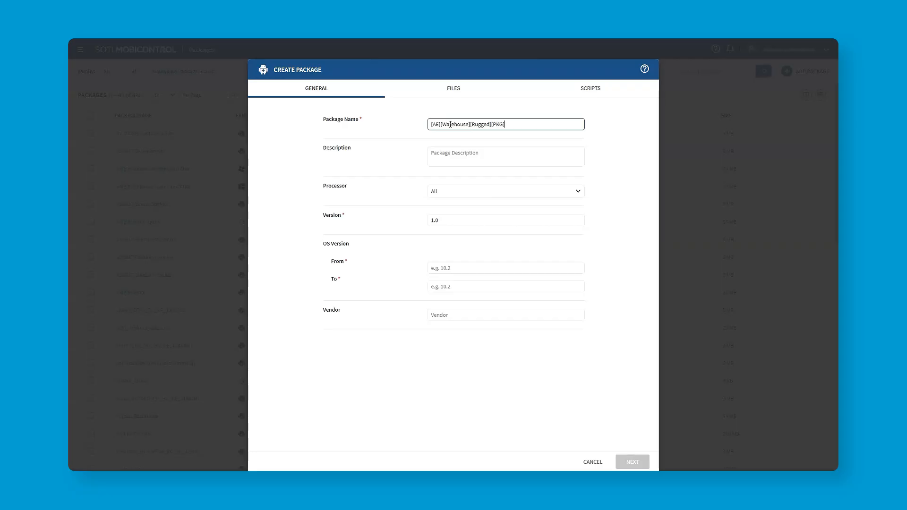
{"action": "type", "text": "-SOT"}
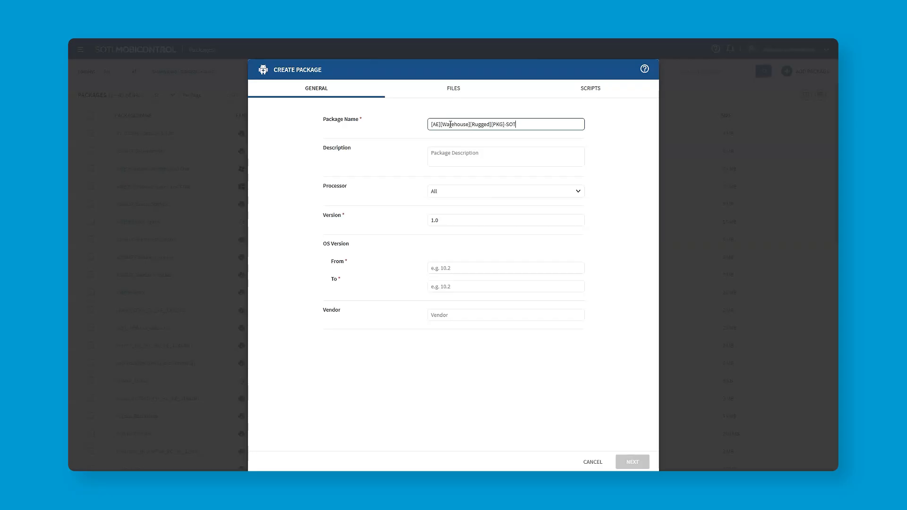
{"action": "type", "text": "I"}
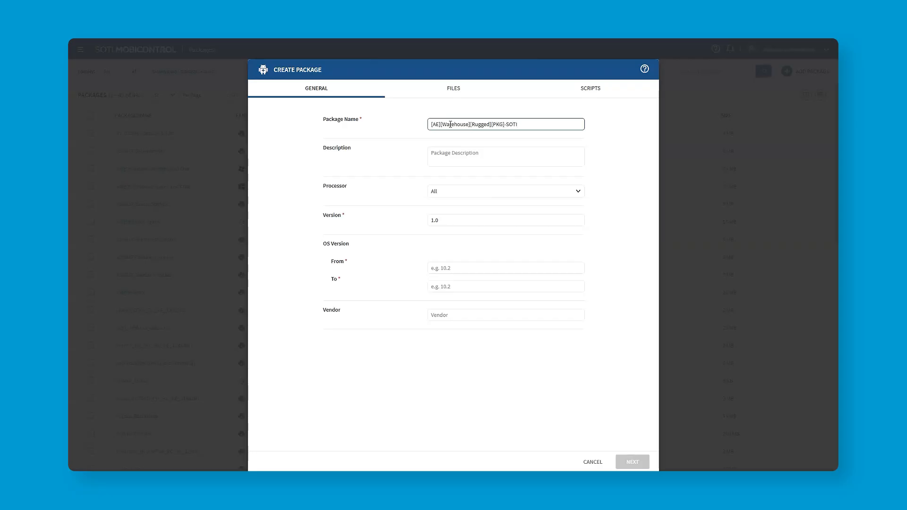
{"action": "type", "text": "-Surf"}
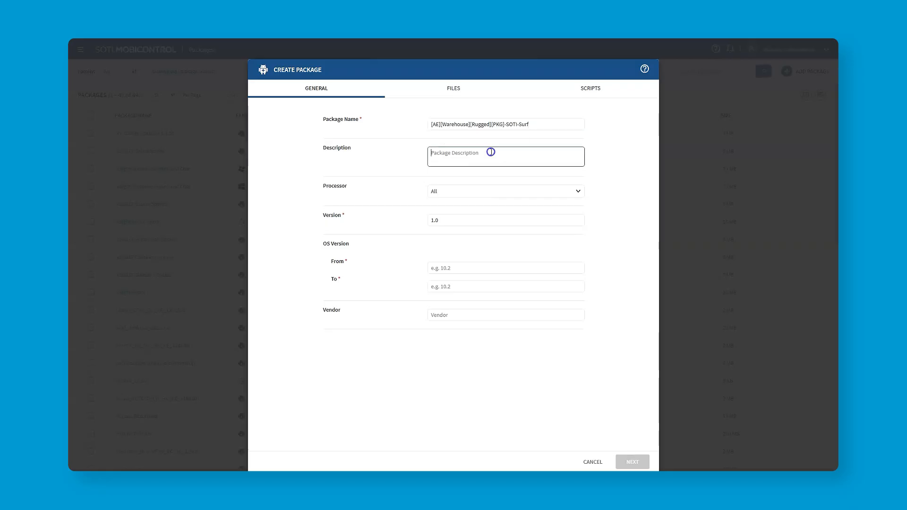
Describe the package as 'This Package contains SOTI Surf'.
{"action": "type", "text": "This P"}
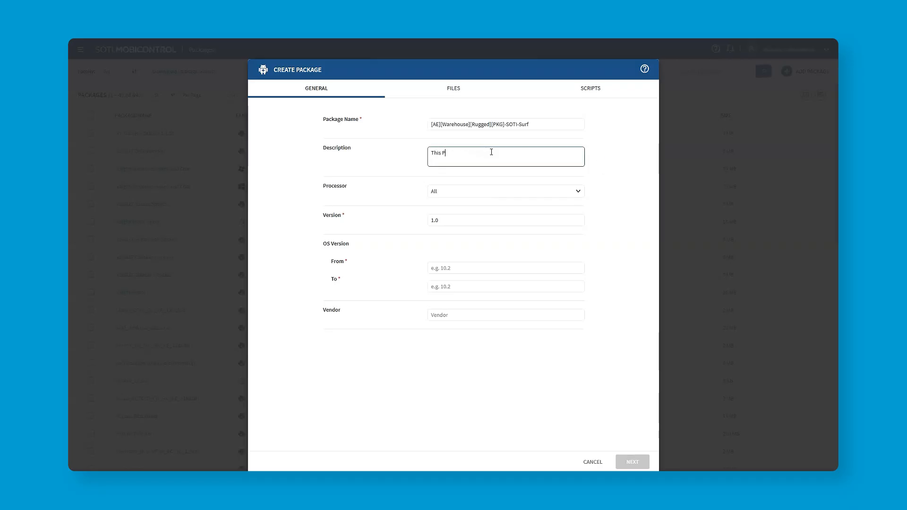
{"action": "type", "text": "ackage co"}
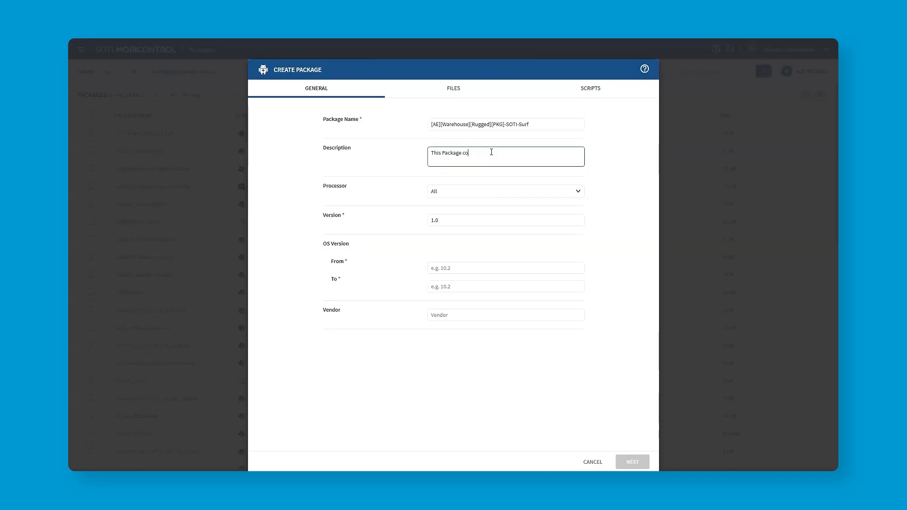
{"action": "type", "text": "ntains S"}
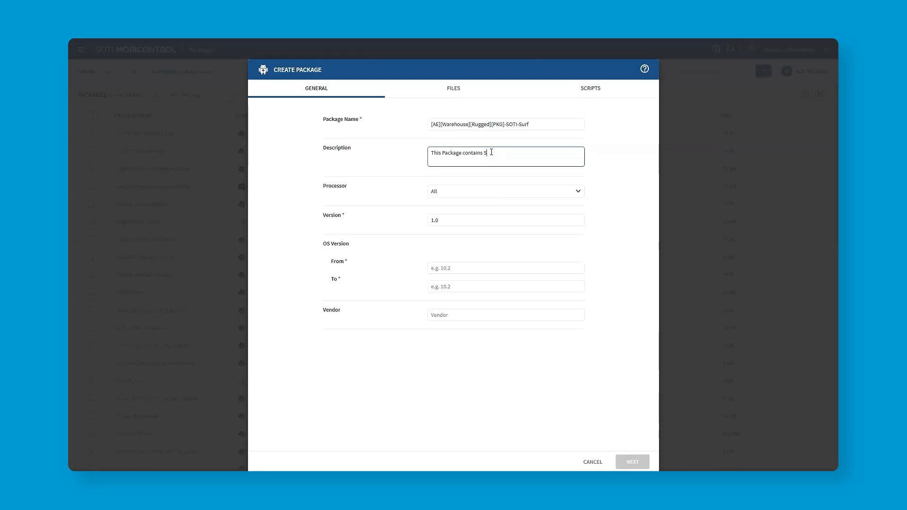
{"action": "type", "text": "OTI S"}
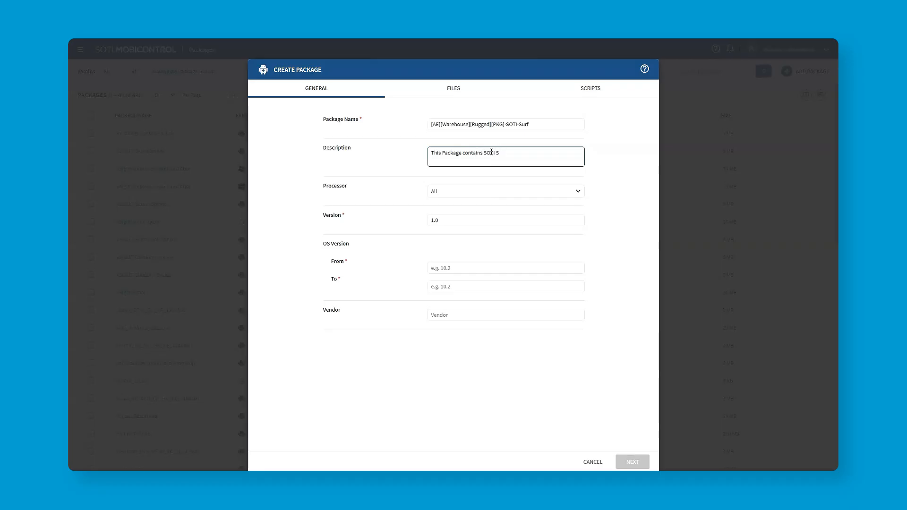
{"action": "type", "text": "urf"}
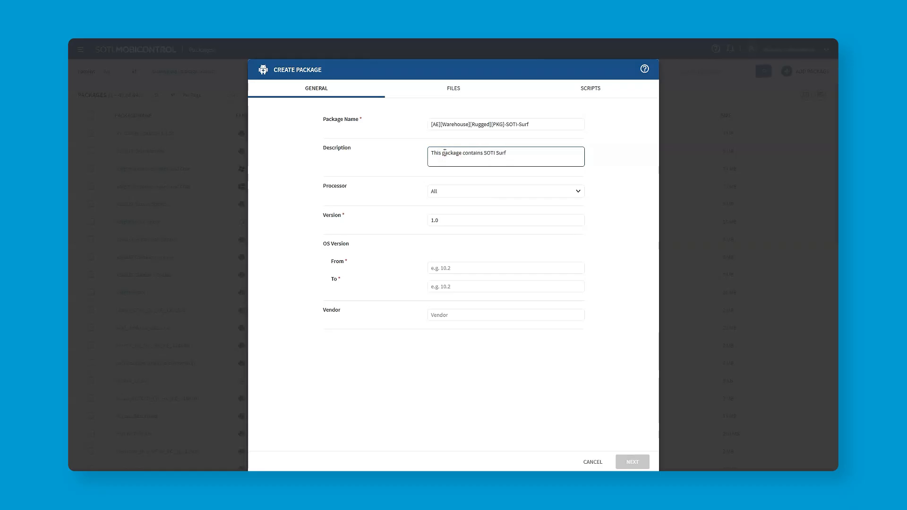
{"action": "left_click", "coordinate": [504, 220]}
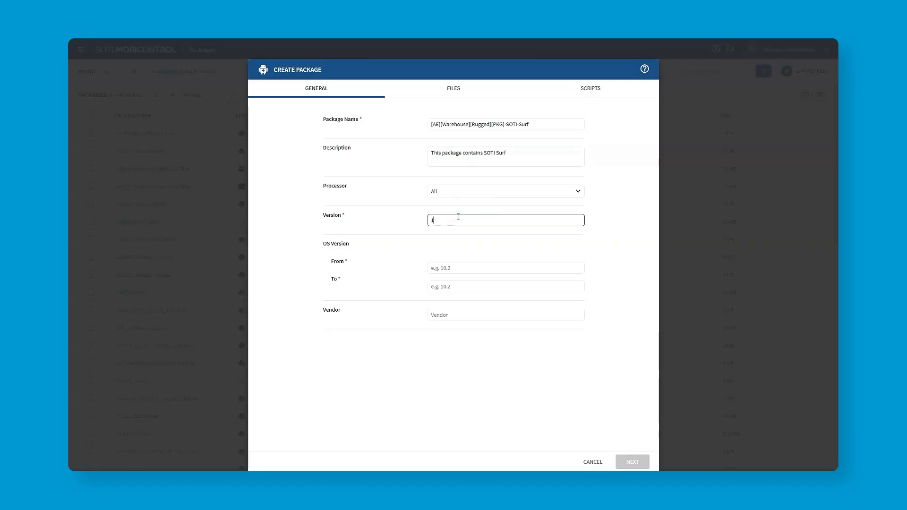
Set the package version to 2025.1 and the supported OS versions to 10 through 18.
{"action": "type", "text": "2025."}
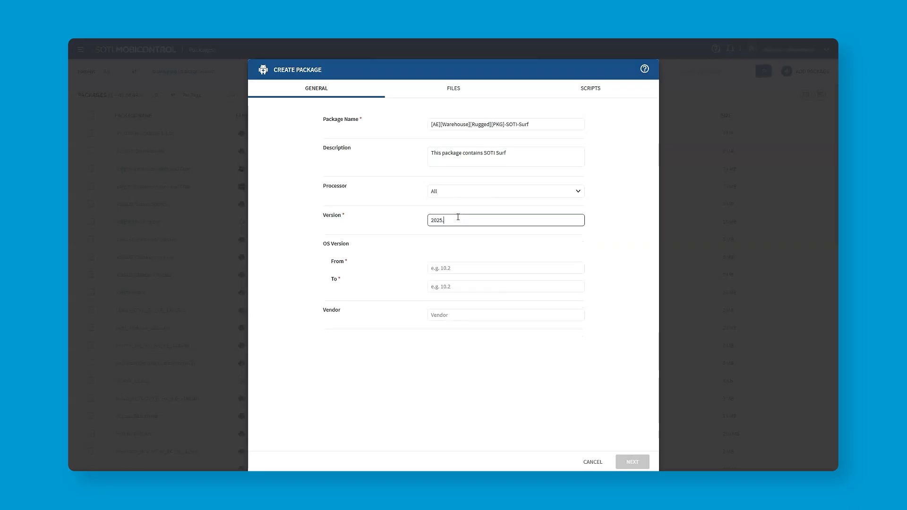
{"action": "type", "text": "1"}
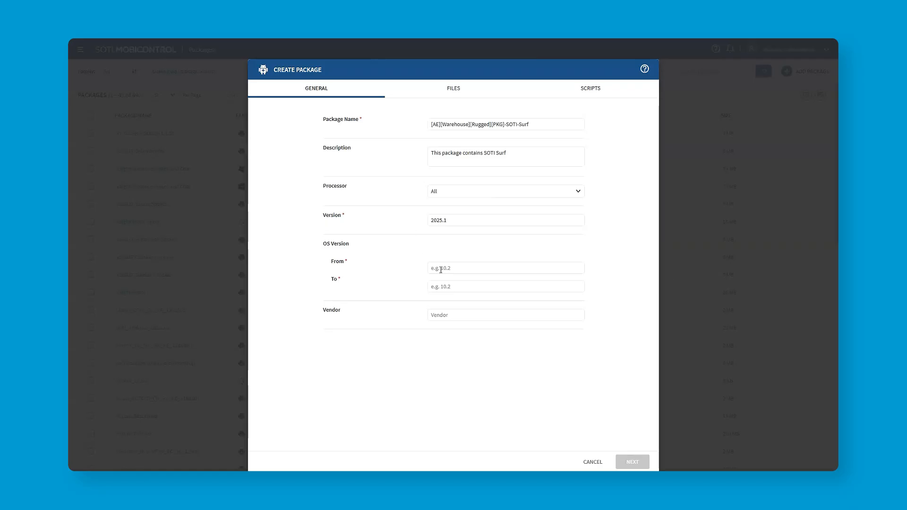
{"action": "type", "text": "10"}
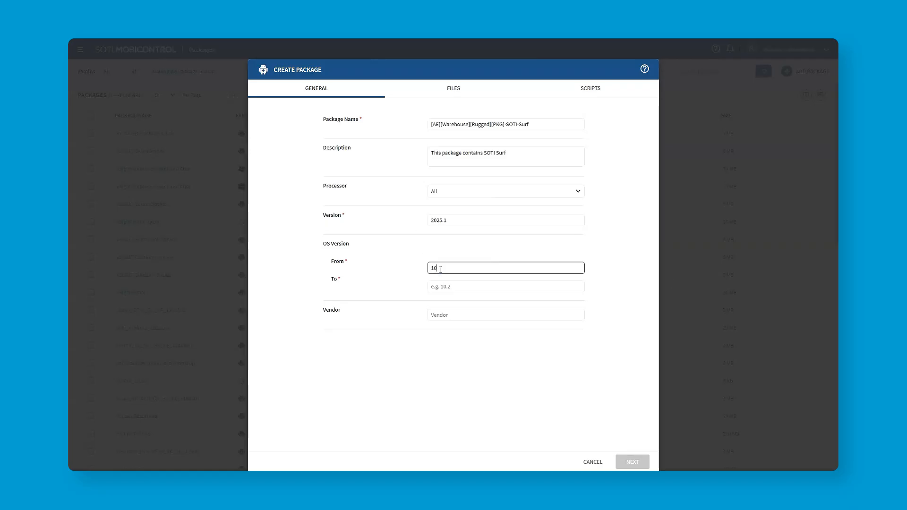
{"action": "left_click", "coordinate": [505, 285]}
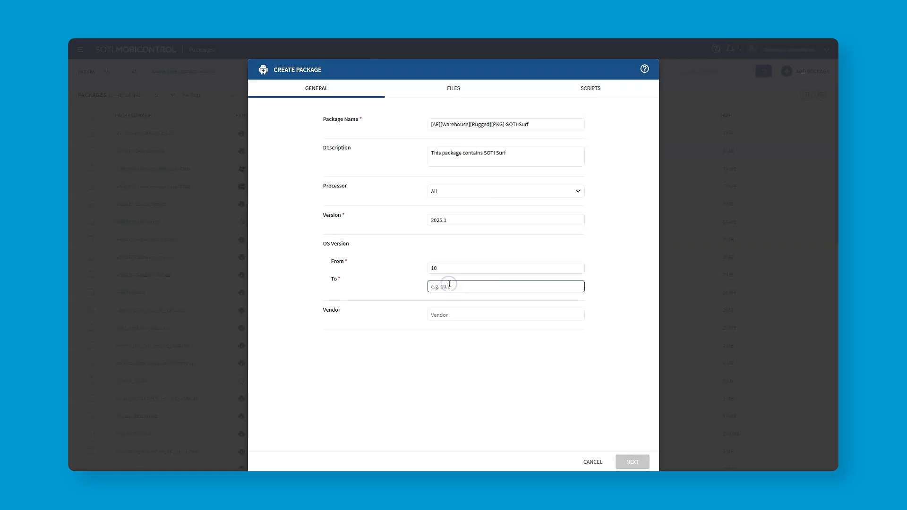
{"action": "type", "text": "18"}
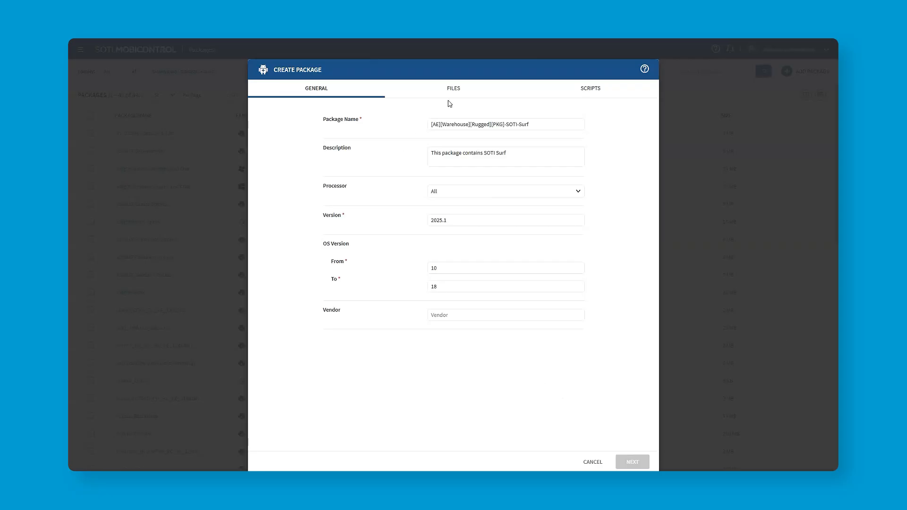
{"action": "left_click", "coordinate": [454, 89]}
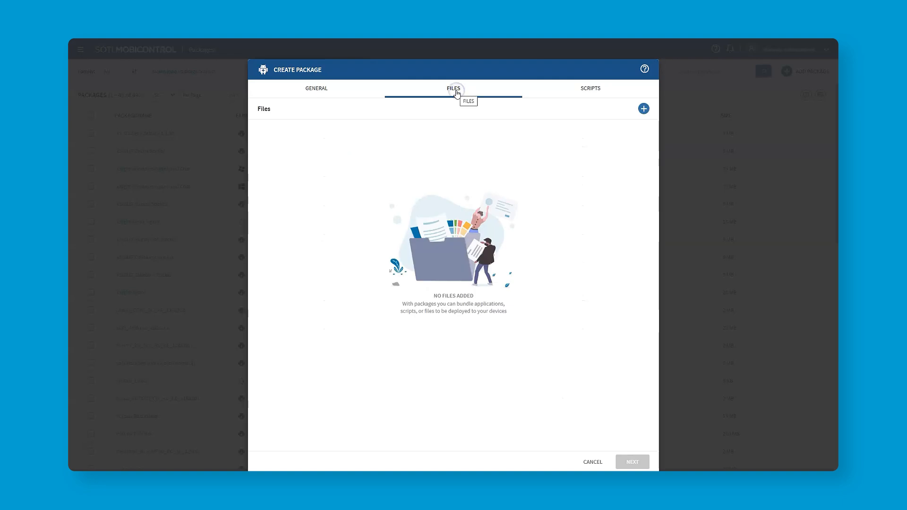
Start adding an APK-type file to the package and browse for the file.
{"action": "left_click", "coordinate": [644, 108]}
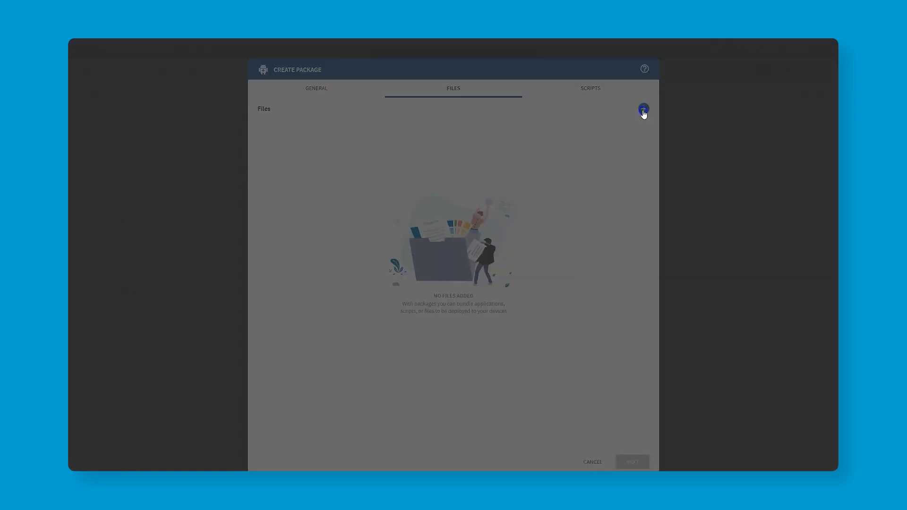
{"action": "left_click", "coordinate": [643, 109]}
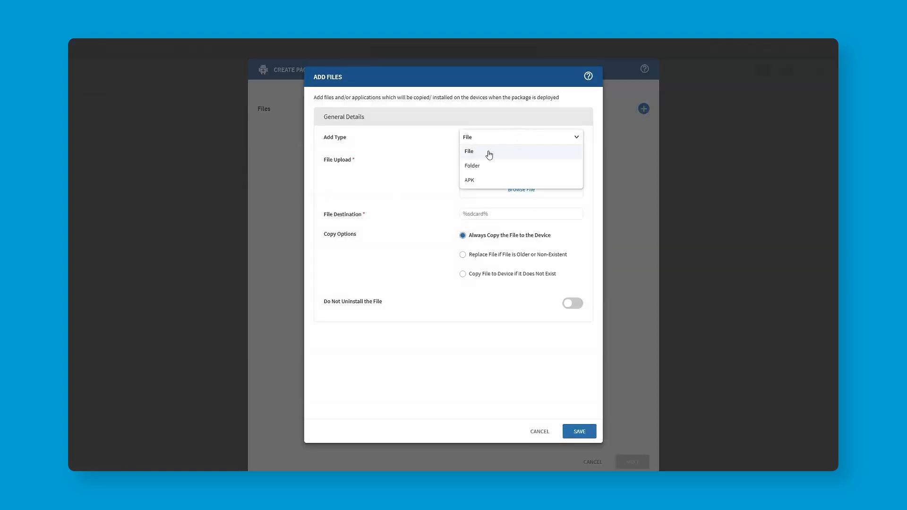
{"action": "mouse_move", "coordinate": [491, 181]}
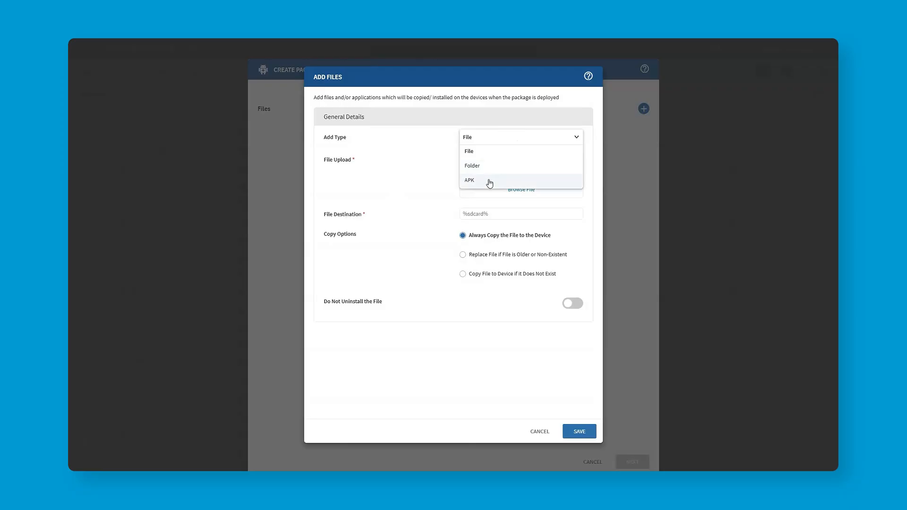
{"action": "left_click", "coordinate": [470, 179]}
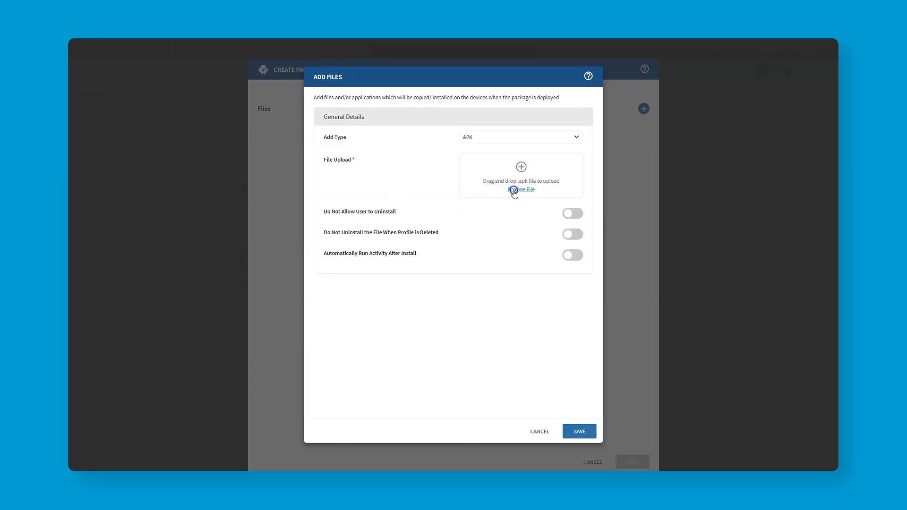
{"action": "left_click", "coordinate": [520, 190]}
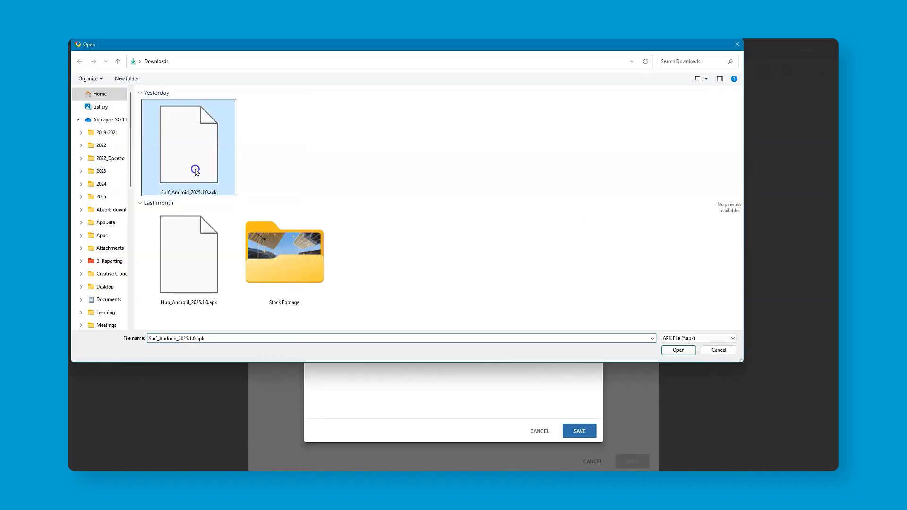
Upload Surf_Android_2025.1.0.apk from Downloads into the package.
{"action": "left_click", "coordinate": [678, 350]}
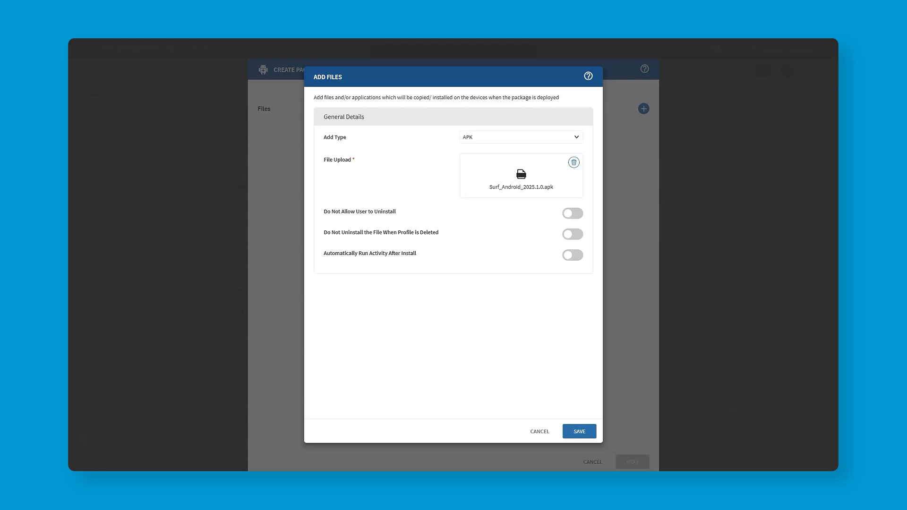
{"action": "mouse_move", "coordinate": [604, 245]}
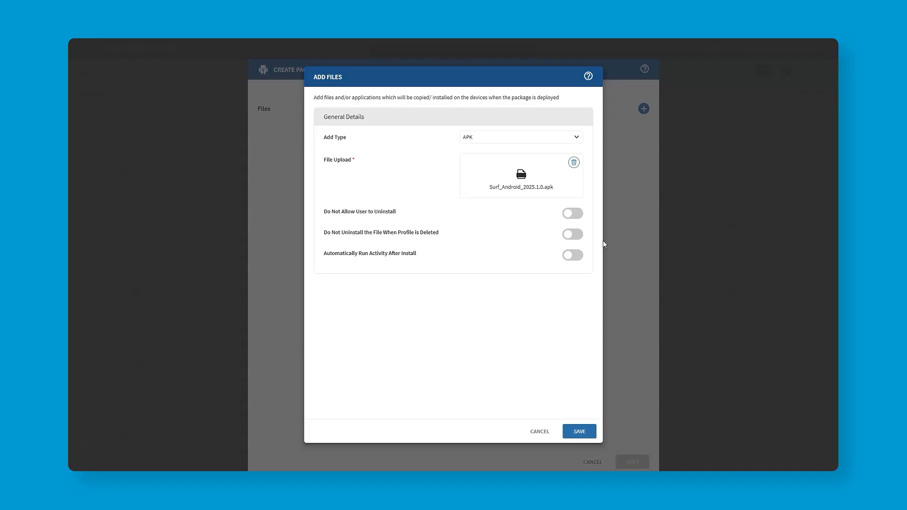
Disallow user uninstall of the Surf APK and save it to the package files.
{"action": "left_click", "coordinate": [573, 212]}
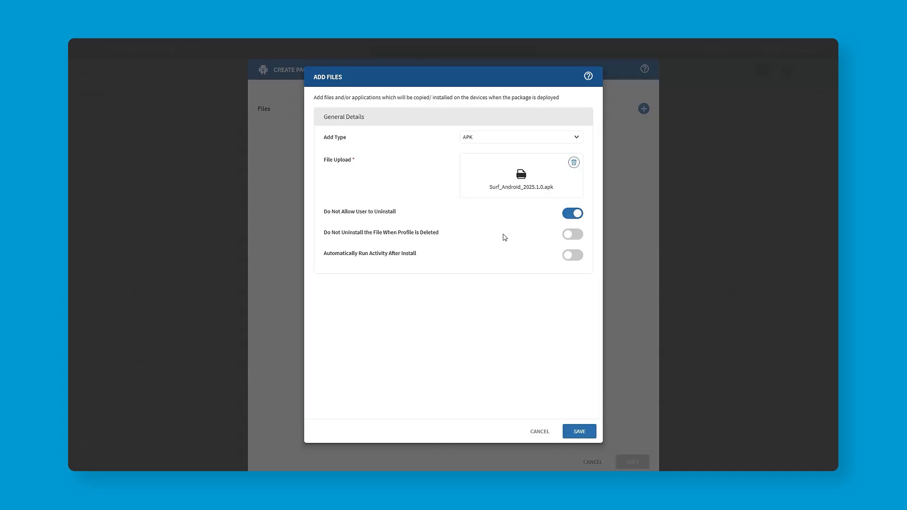
{"action": "left_click", "coordinate": [579, 431]}
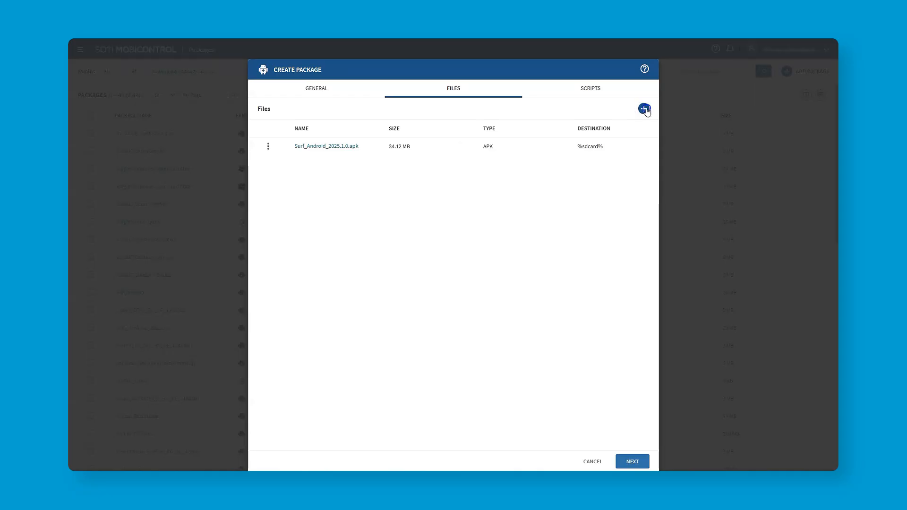
Add config.xml from Downloads to the package files beside the Surf APK.
{"action": "left_click", "coordinate": [643, 110]}
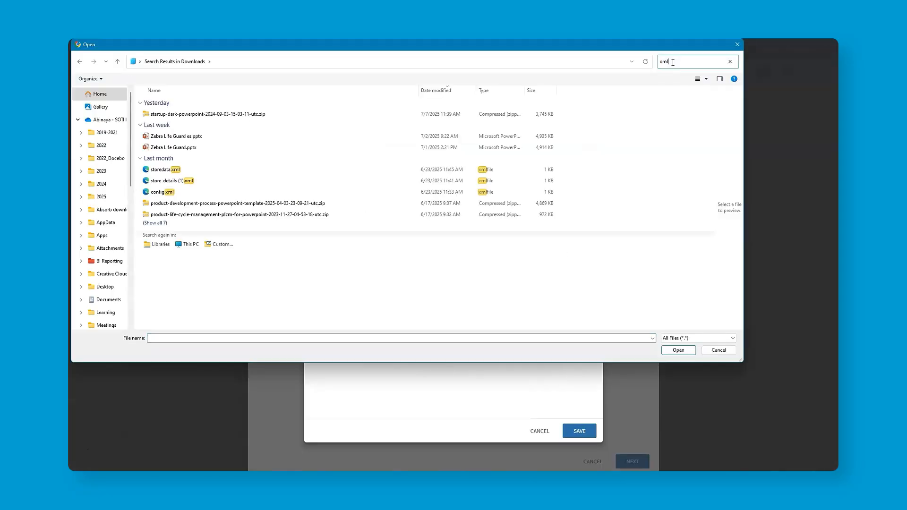
{"action": "left_click", "coordinate": [163, 192]}
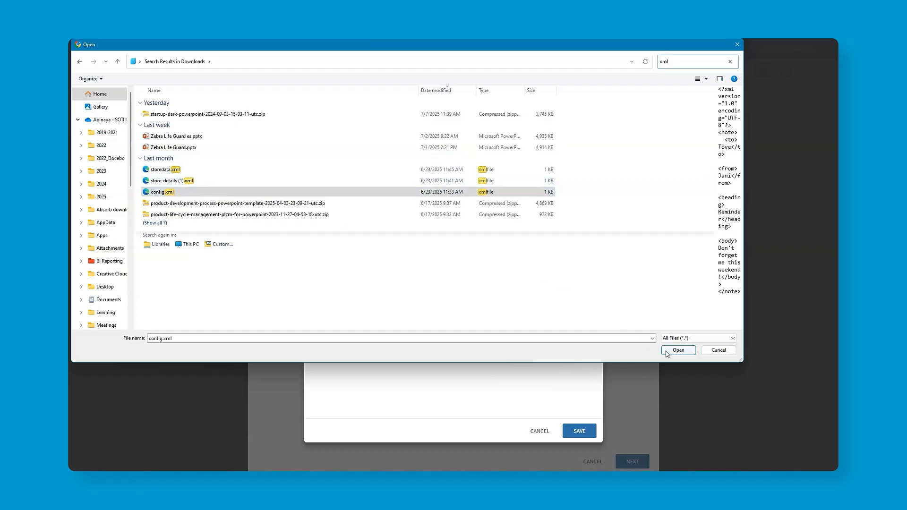
{"action": "left_click", "coordinate": [677, 350]}
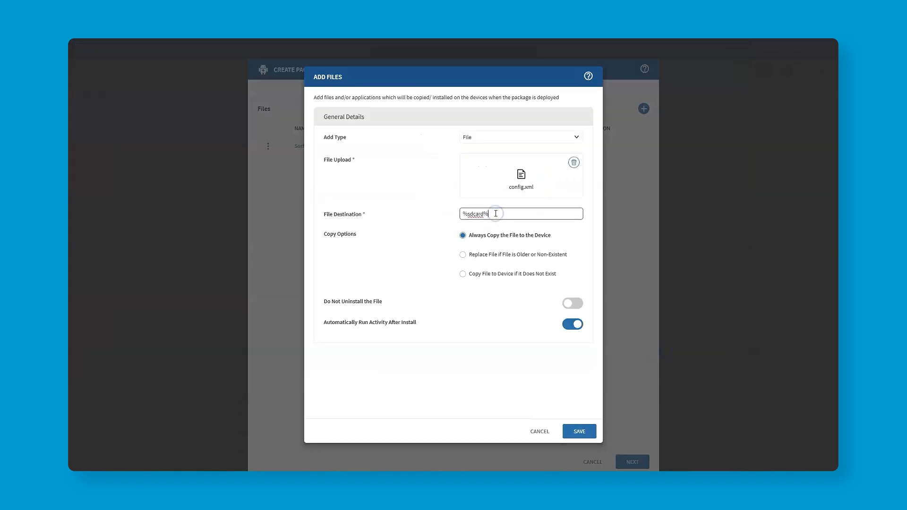
{"action": "left_click", "coordinate": [579, 431]}
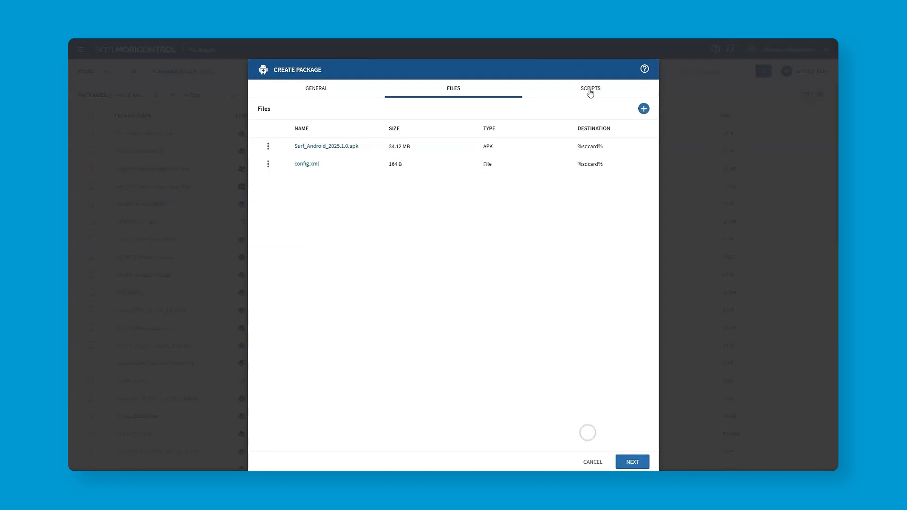
Save a post-uninstall script: showmessagebox "SOTI Surf has been successfully uninstalled".
{"action": "left_click", "coordinate": [590, 89]}
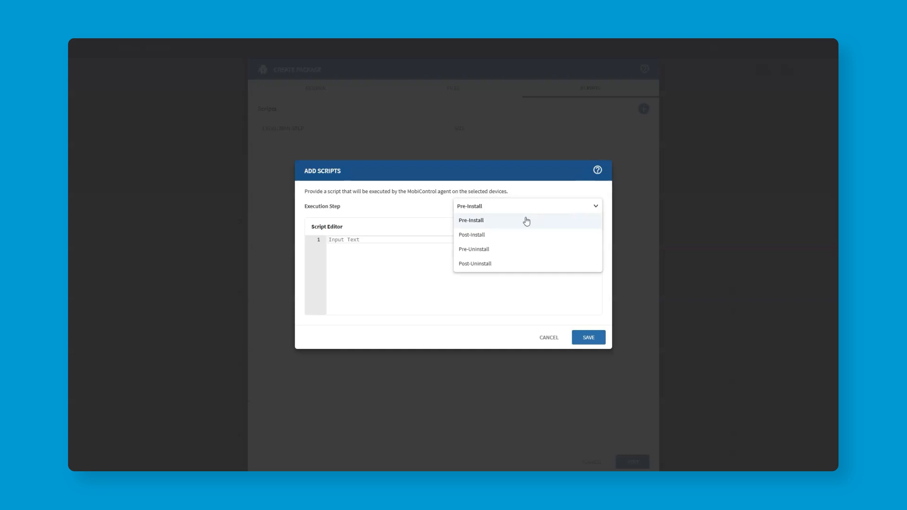
{"action": "mouse_move", "coordinate": [525, 254]}
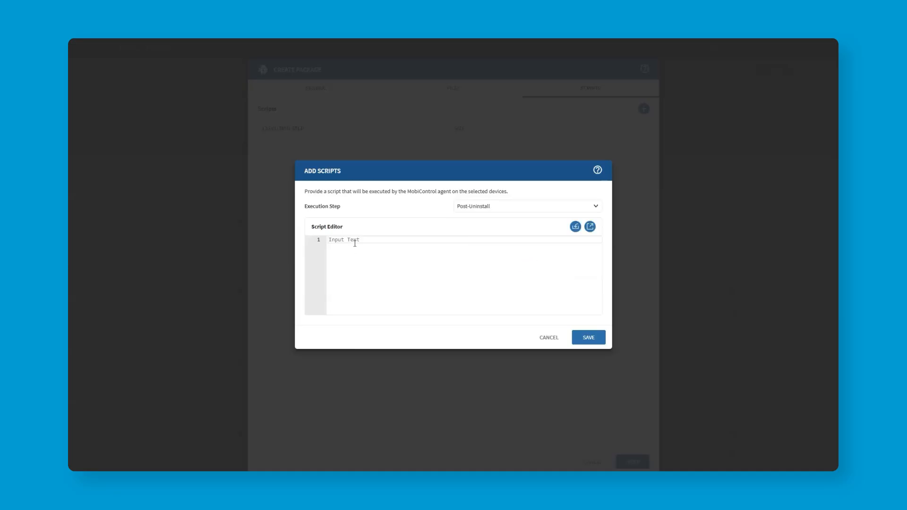
{"action": "type", "text": "showmessagebox \"SOTI Surf has been successfully uninstalled"}
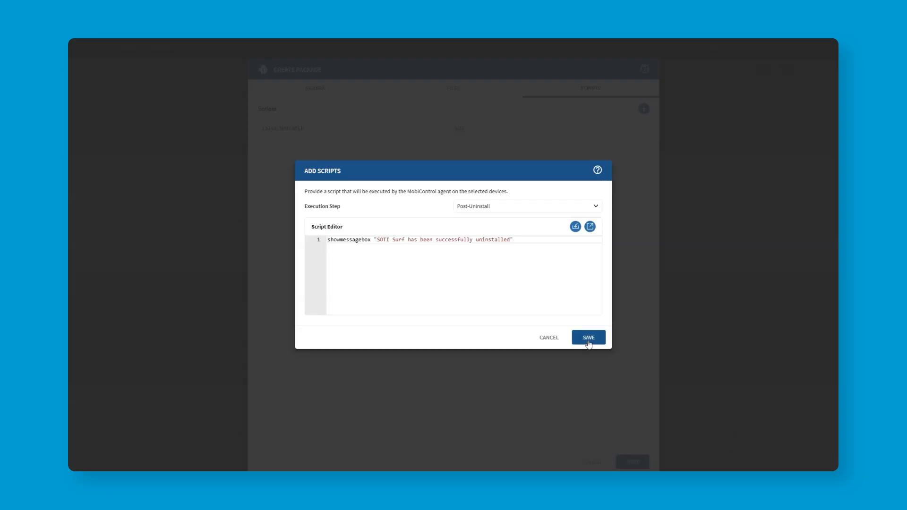
{"action": "left_click", "coordinate": [587, 338]}
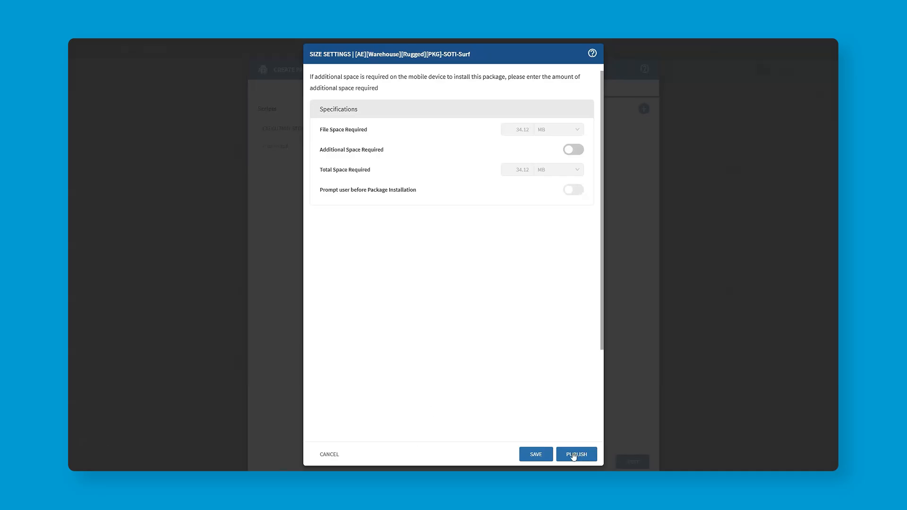
Publish the SOTI-Surf package and confirm.
{"action": "left_click", "coordinate": [575, 455]}
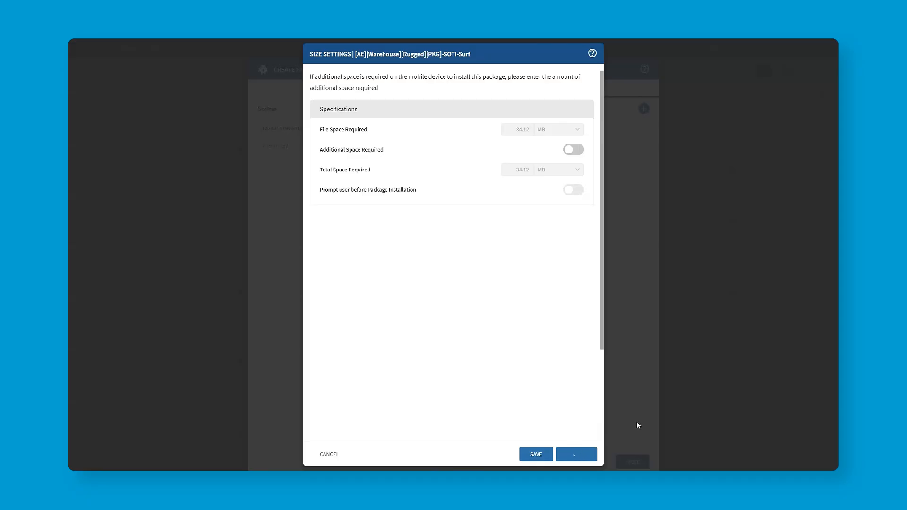
{"action": "left_click", "coordinate": [534, 455]}
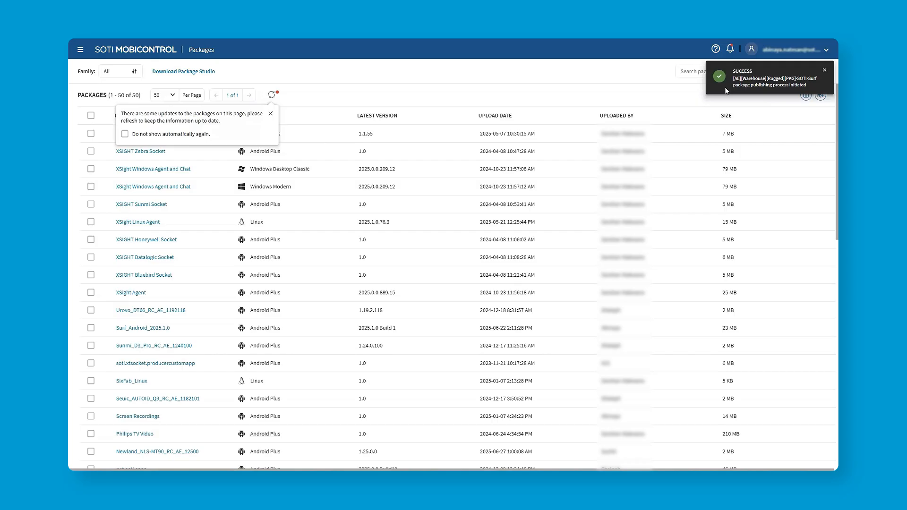
{"action": "mouse_move", "coordinate": [297, 123]}
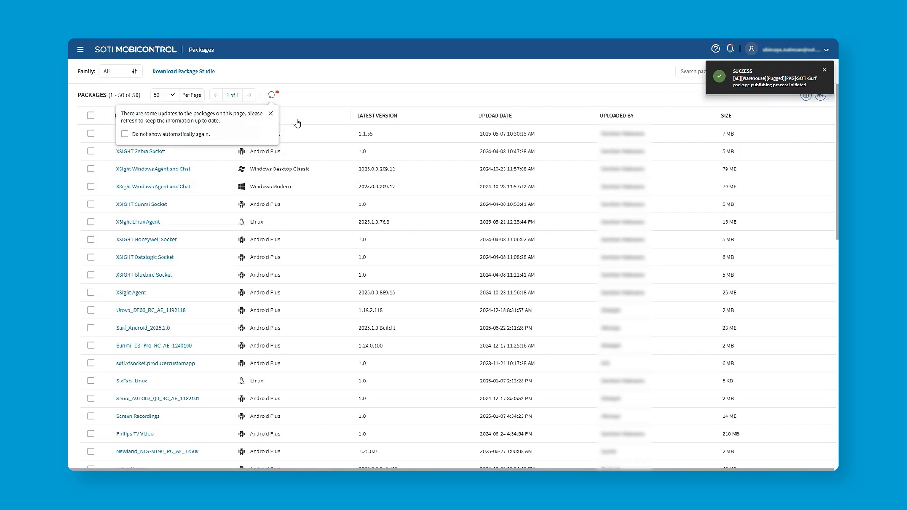
Start creating a new Android Work Managed profile from the Profiles list.
{"action": "left_click", "coordinate": [79, 49]}
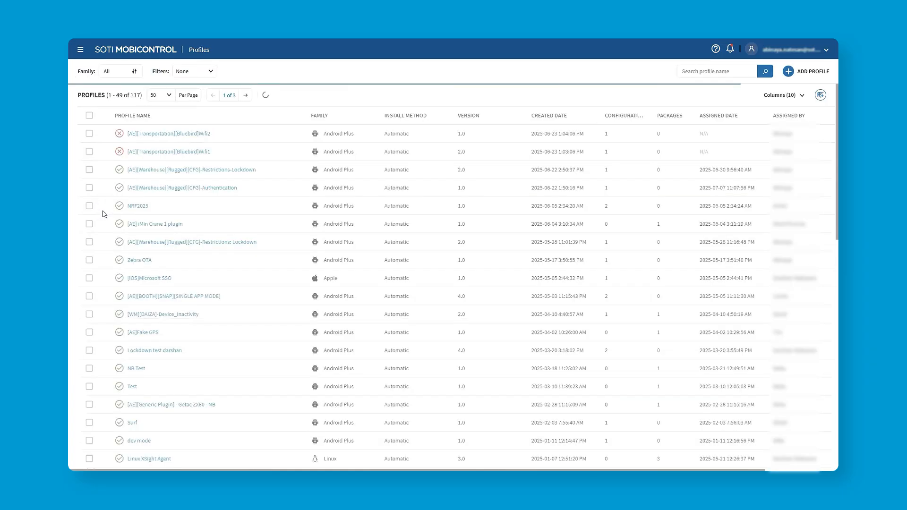
{"action": "left_click", "coordinate": [812, 71]}
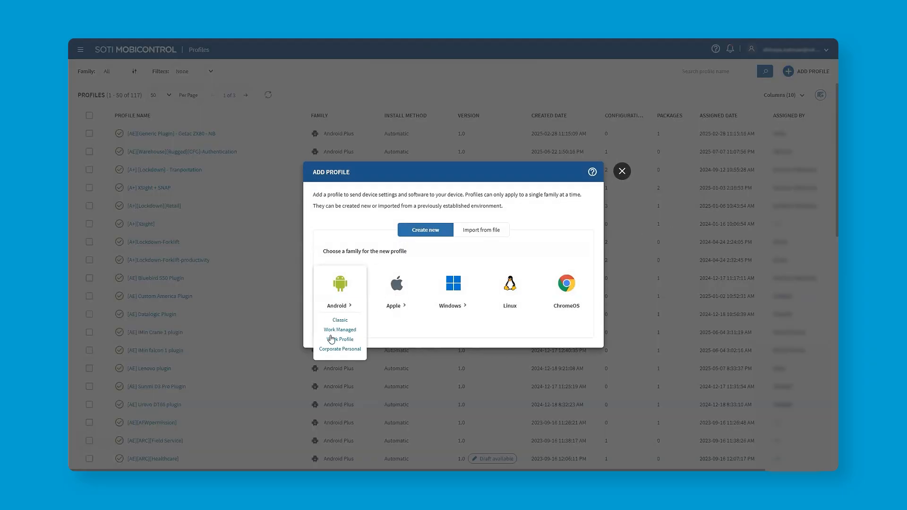
{"action": "left_click", "coordinate": [339, 330]}
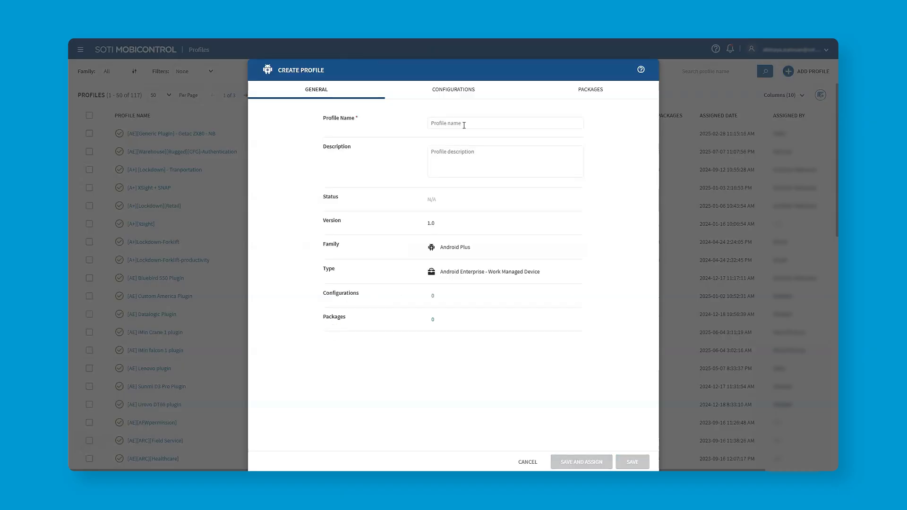
Name the profile [AE][Warehouse][Rugged][PKG]-SOTI-Surf and go to its packages section.
{"action": "type", "text": "[AE][Warehouse][Rugged][PKG]-SOTI-Surf"}
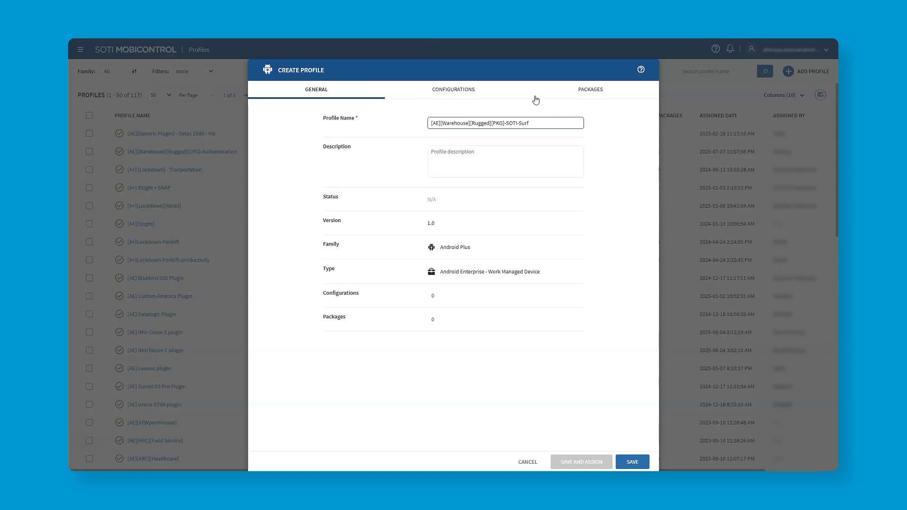
{"action": "mouse_move", "coordinate": [506, 95]}
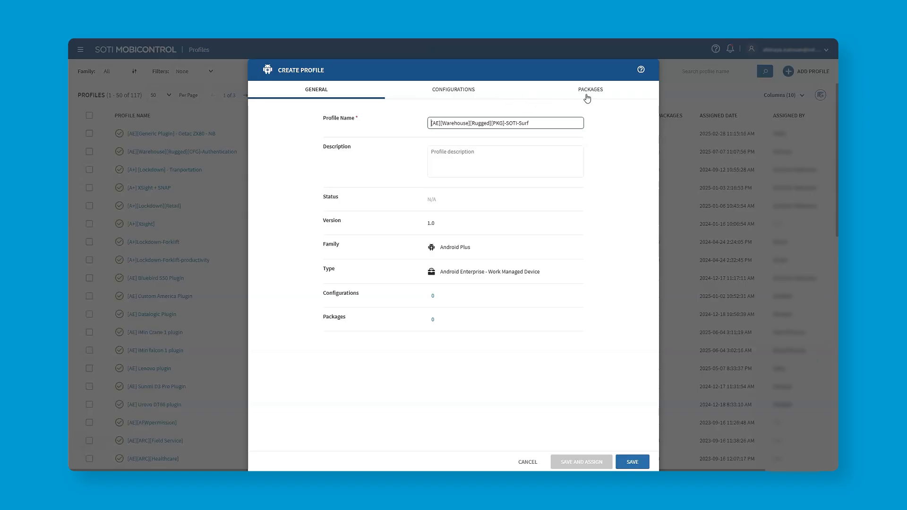
{"action": "left_click", "coordinate": [590, 90]}
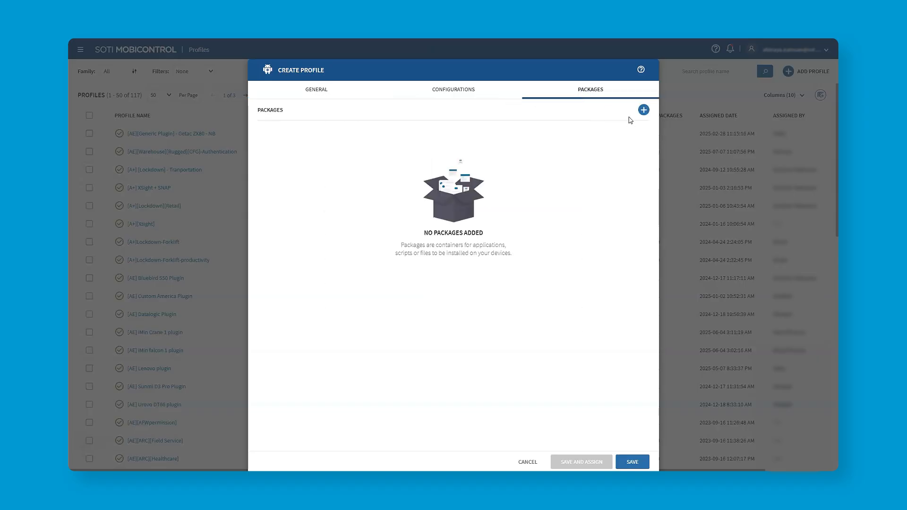
Add the SOTI-Surf package (version 2025.1) from the name-sorted package list to the profile.
{"action": "left_click", "coordinate": [643, 110]}
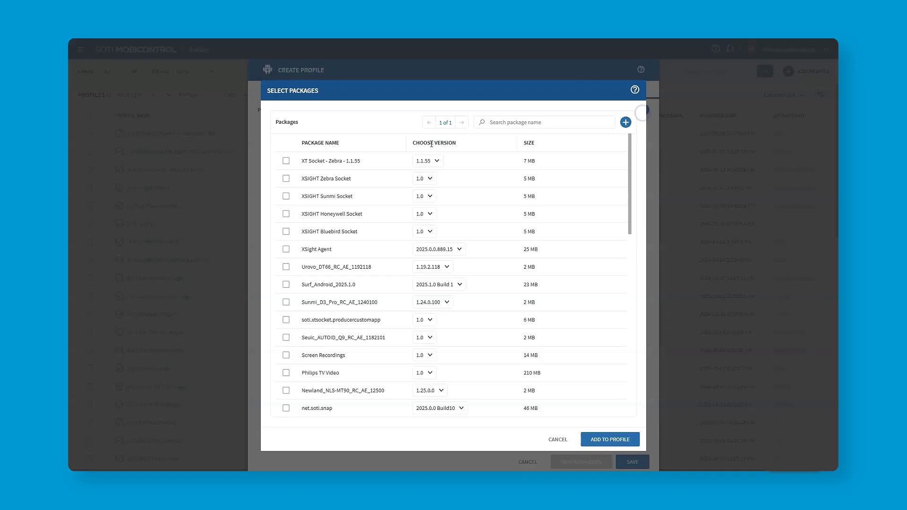
{"action": "left_click", "coordinate": [320, 143]}
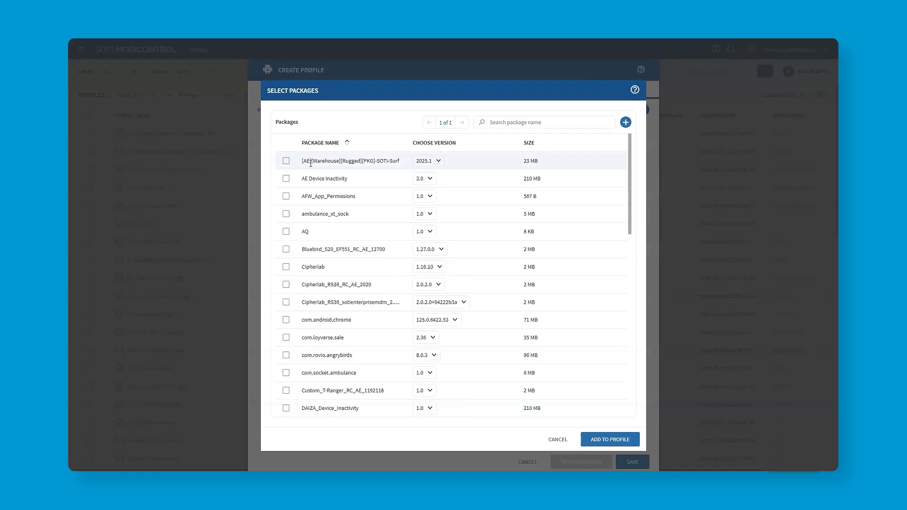
{"action": "left_click", "coordinate": [287, 161]}
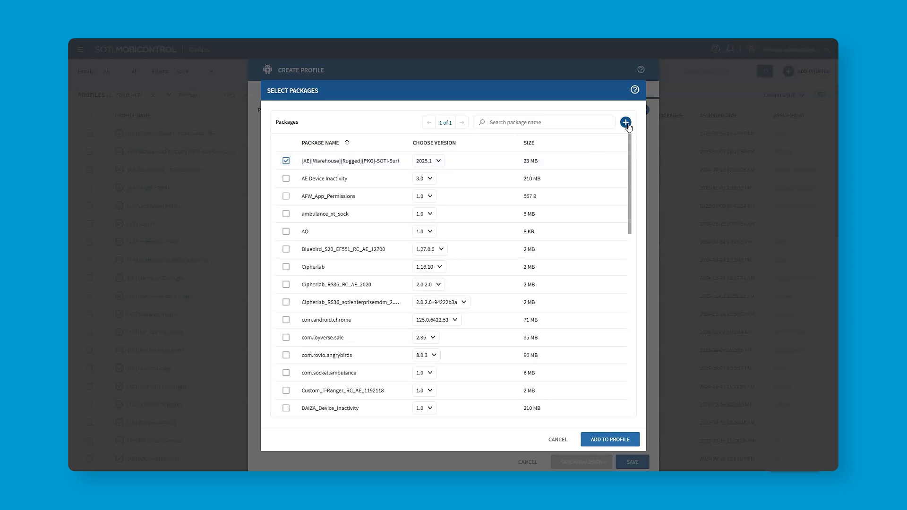
{"action": "left_click", "coordinate": [624, 122]}
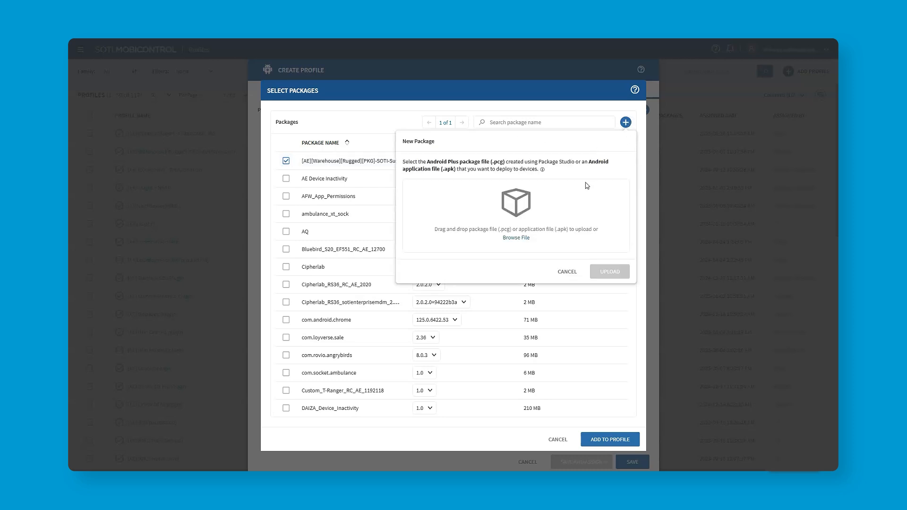
{"action": "mouse_move", "coordinate": [587, 203]}
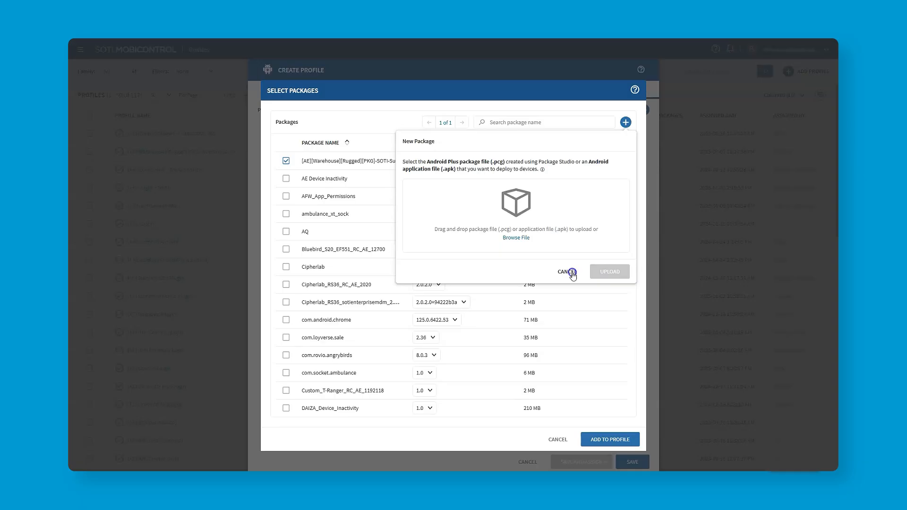
{"action": "left_click", "coordinate": [565, 271]}
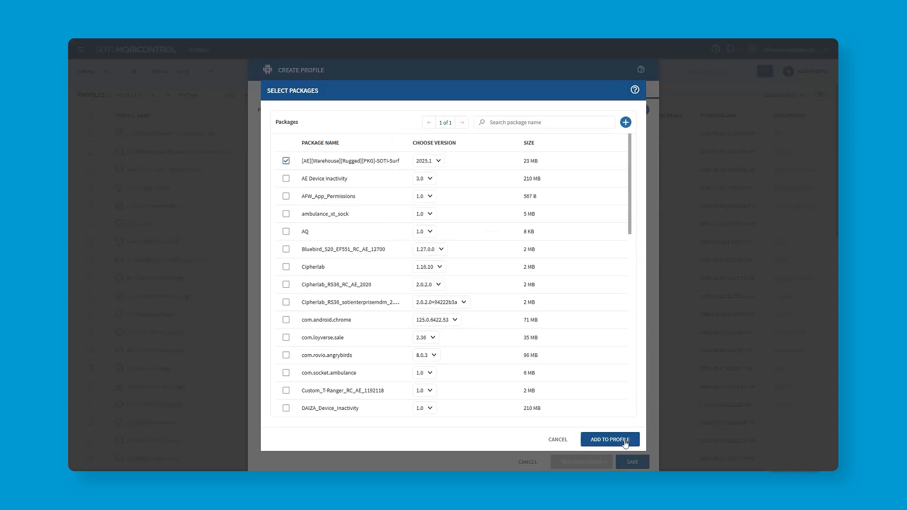
{"action": "left_click", "coordinate": [609, 440]}
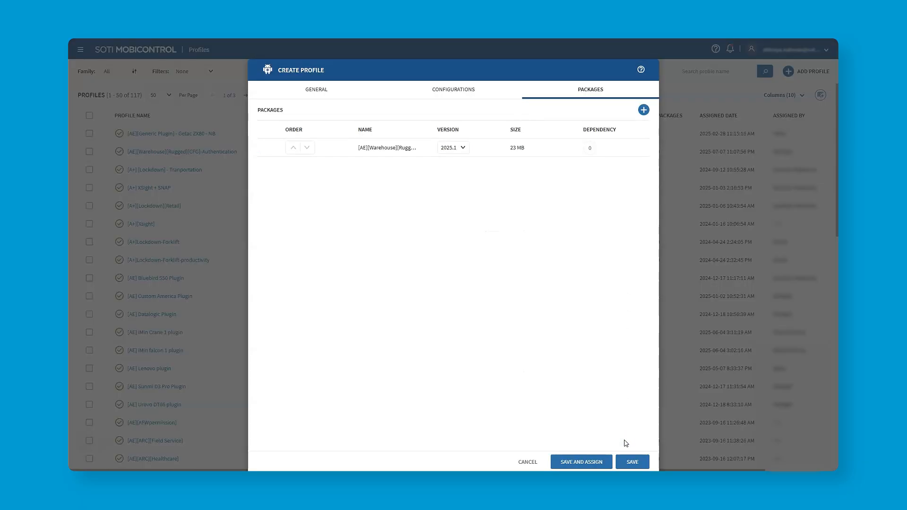
Save the Surf profile and assign it to the Canada group under Transportation and Logistics.
{"action": "left_click", "coordinate": [581, 462]}
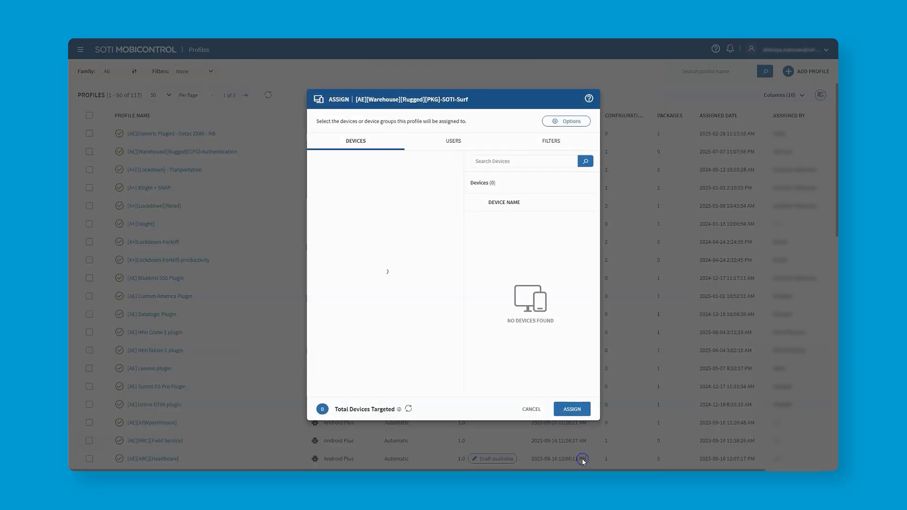
{"action": "left_click", "coordinate": [340, 221]}
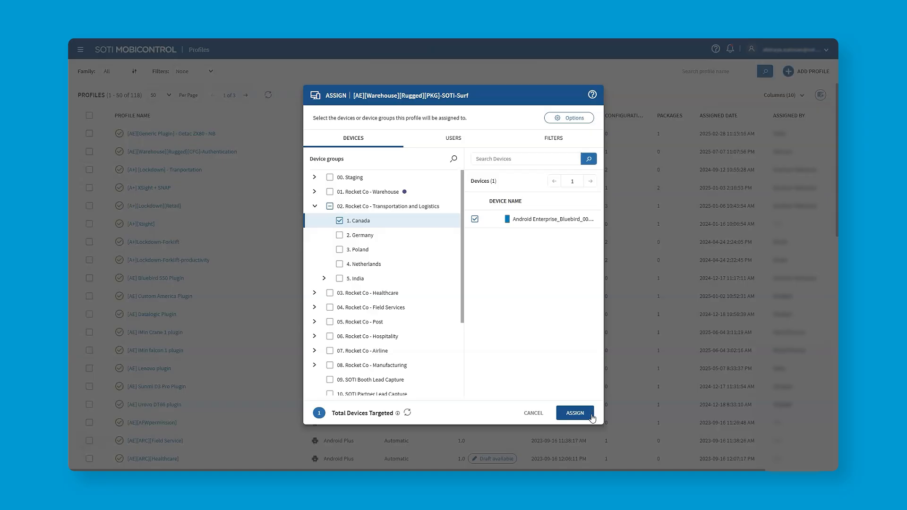
{"action": "left_click", "coordinate": [573, 413]}
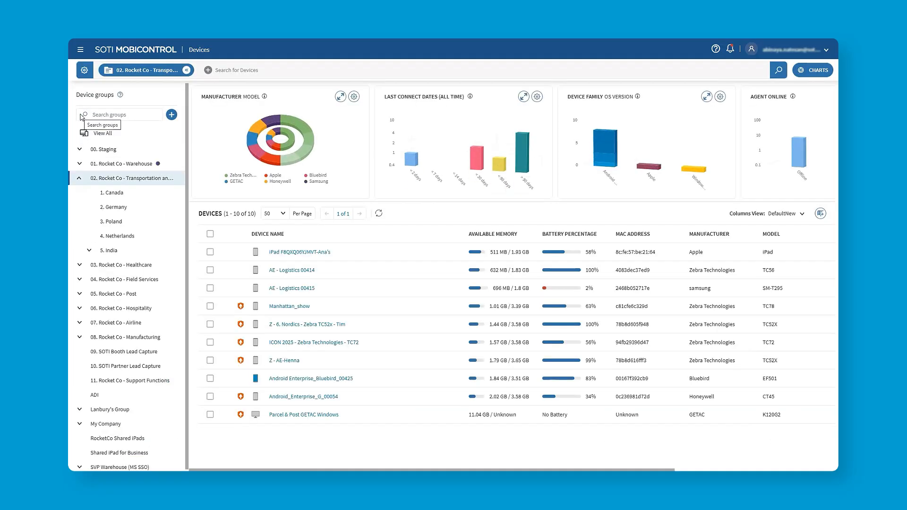
Confirm the SOTI-Surf profile is installed in Bluebird_00425's configurations.
{"action": "left_click", "coordinate": [310, 378]}
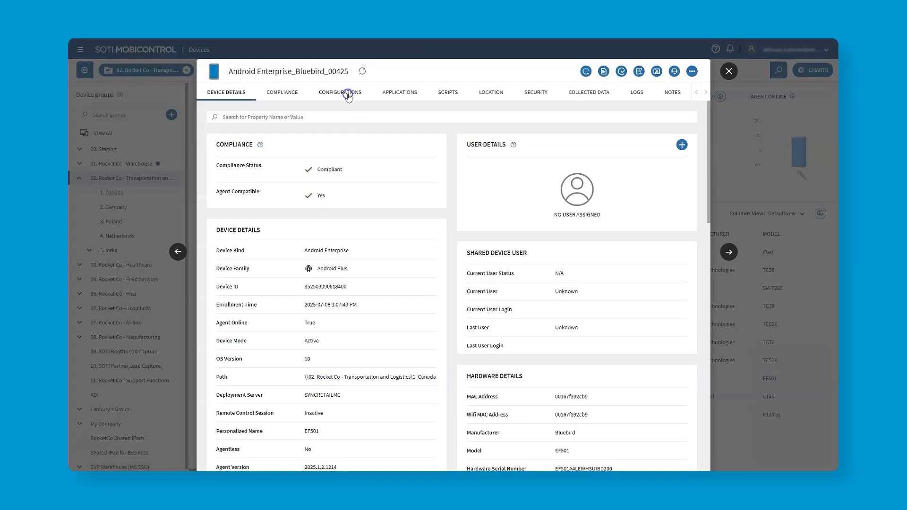
{"action": "left_click", "coordinate": [339, 92]}
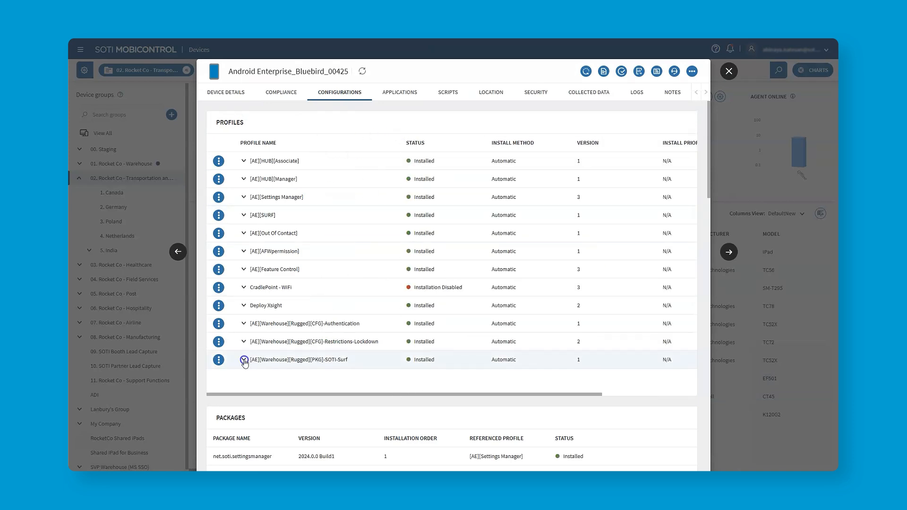
{"action": "left_click", "coordinate": [244, 359]}
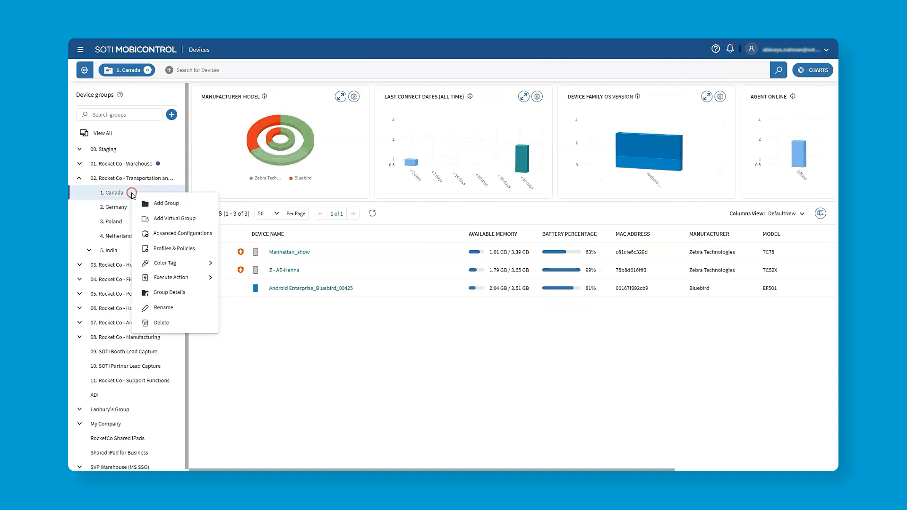
Page through the Canada group's assigned profiles to locate the Restrictions-Lockdown profile.
{"action": "left_click", "coordinate": [175, 249]}
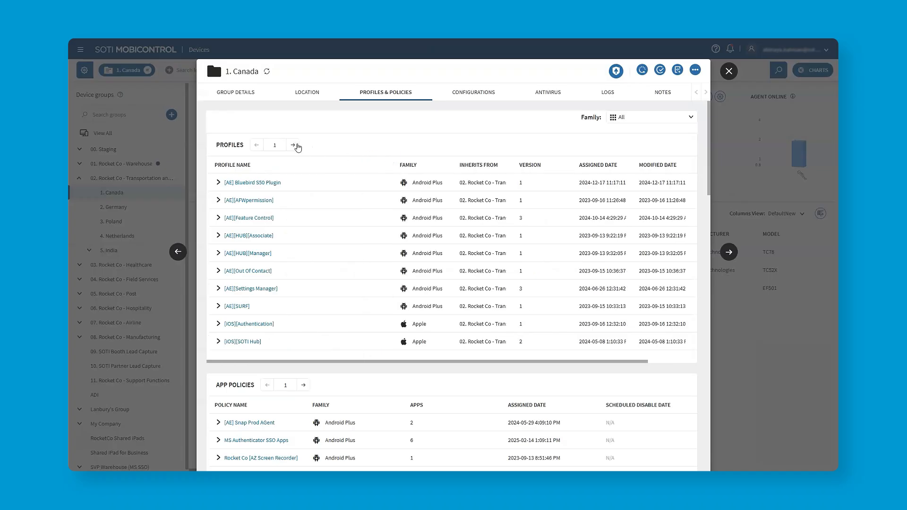
{"action": "left_click", "coordinate": [295, 144]}
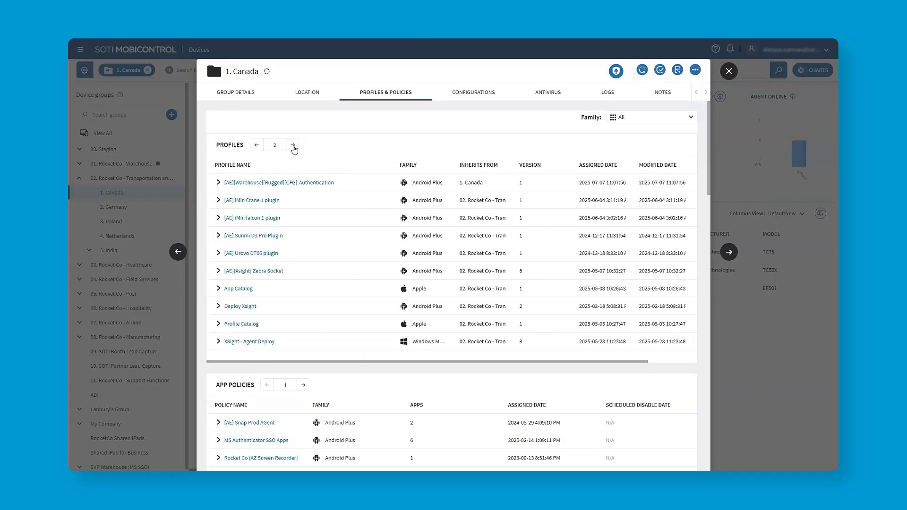
{"action": "left_click", "coordinate": [292, 144]}
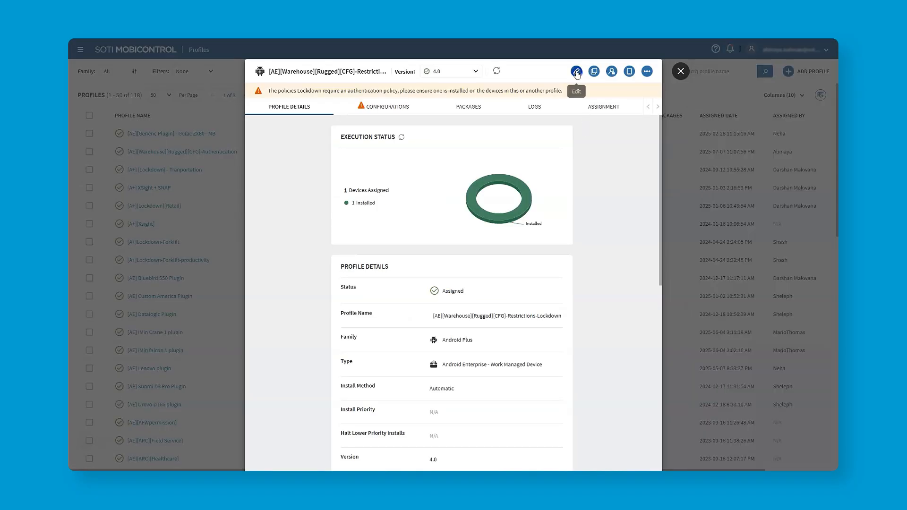
Add SOTI Surf (net.soti.surf) as a home screen item in the Lockdown configuration.
{"action": "left_click", "coordinate": [577, 70]}
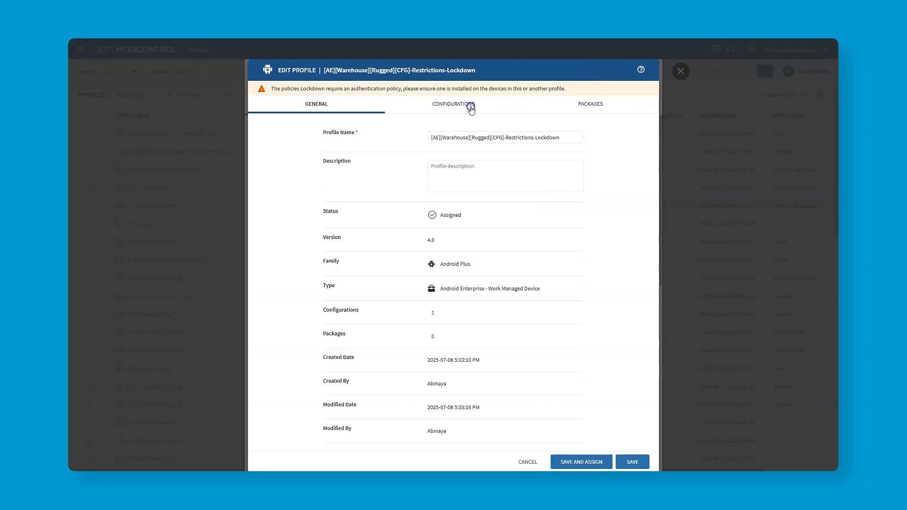
{"action": "left_click", "coordinate": [453, 104]}
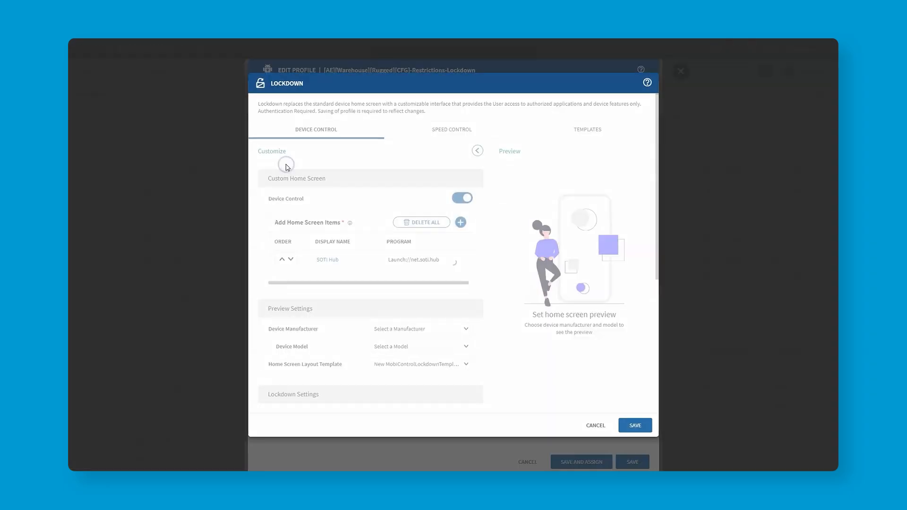
{"action": "left_click", "coordinate": [460, 222]}
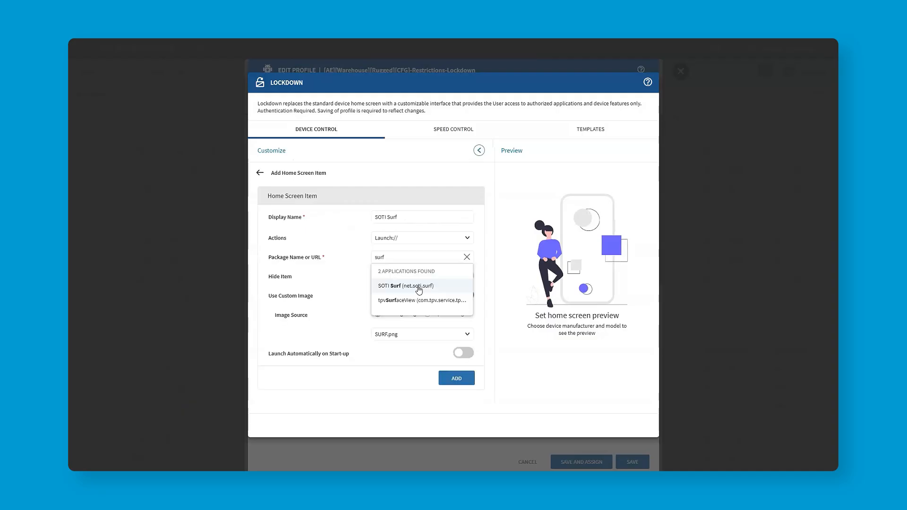
{"action": "left_click", "coordinate": [404, 286]}
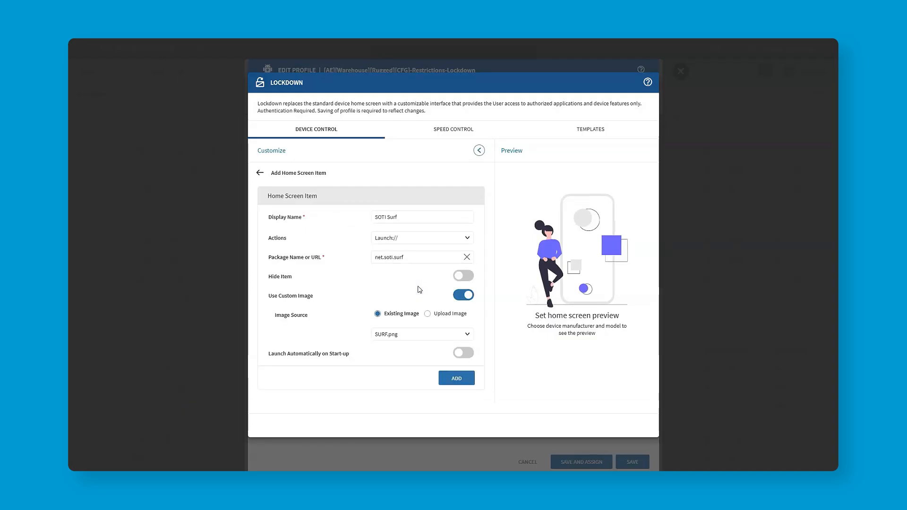
{"action": "mouse_move", "coordinate": [419, 290]}
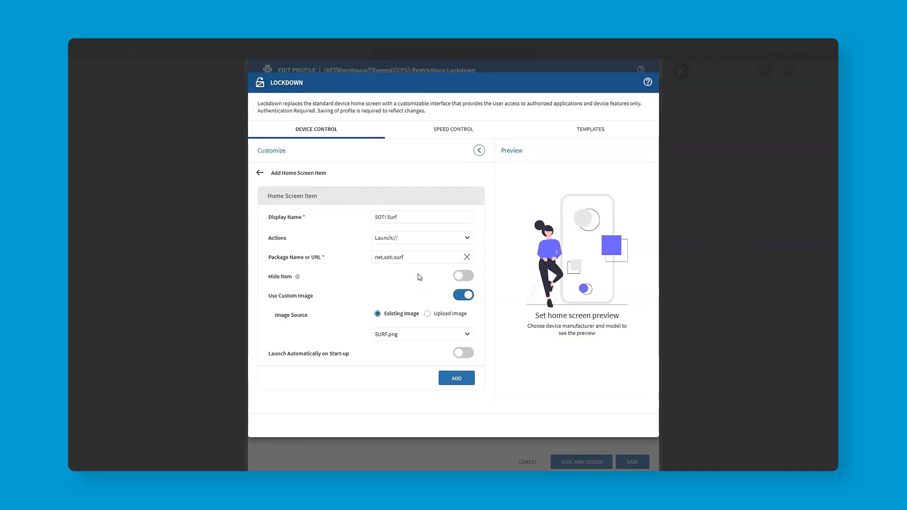
{"action": "mouse_move", "coordinate": [456, 378]}
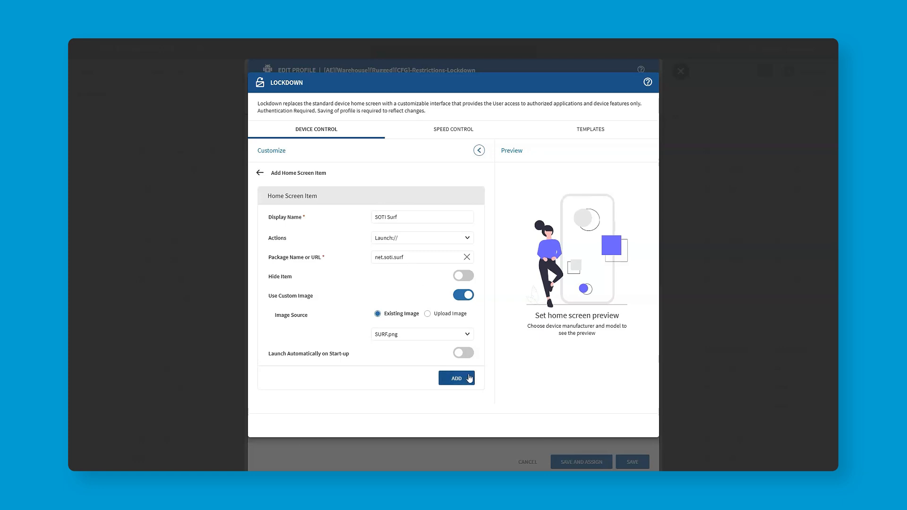
{"action": "left_click", "coordinate": [455, 378]}
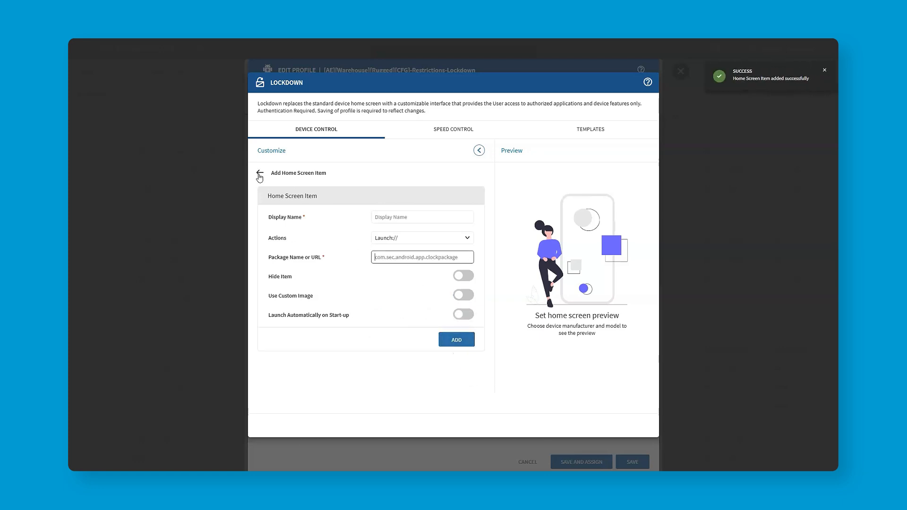
Save the Lockdown settings and save and assign the profile as version 5.0.
{"action": "left_click", "coordinate": [260, 177]}
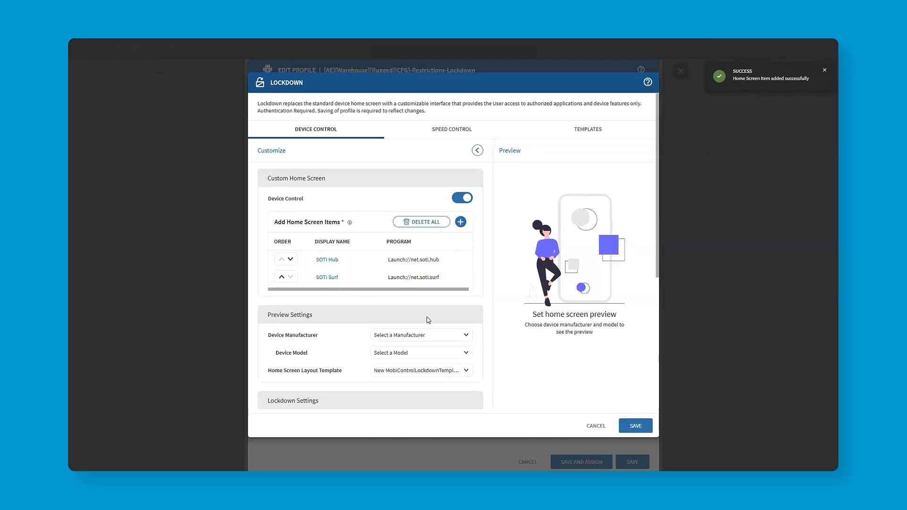
{"action": "left_click", "coordinate": [635, 426]}
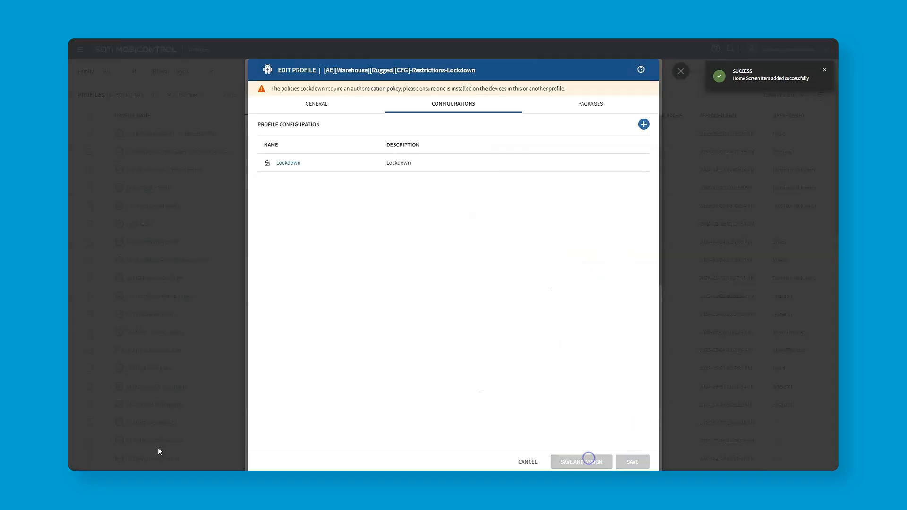
{"action": "left_click", "coordinate": [581, 462]}
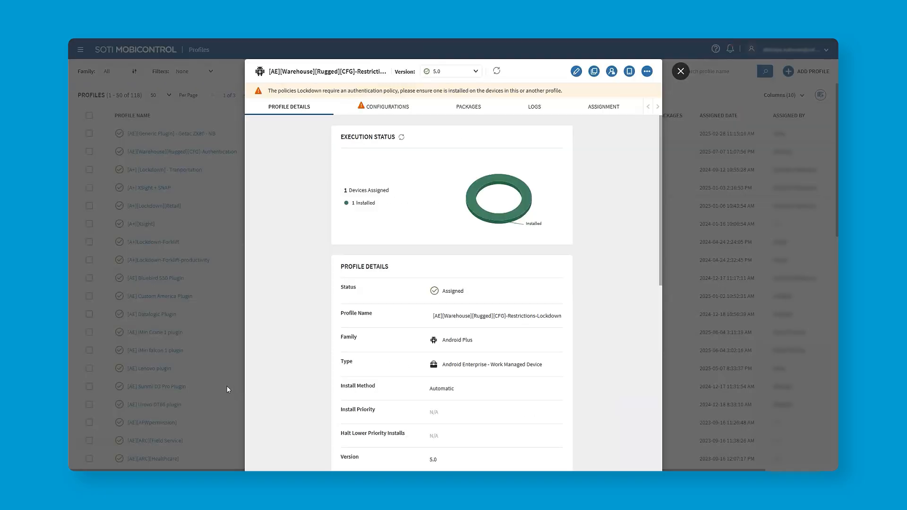